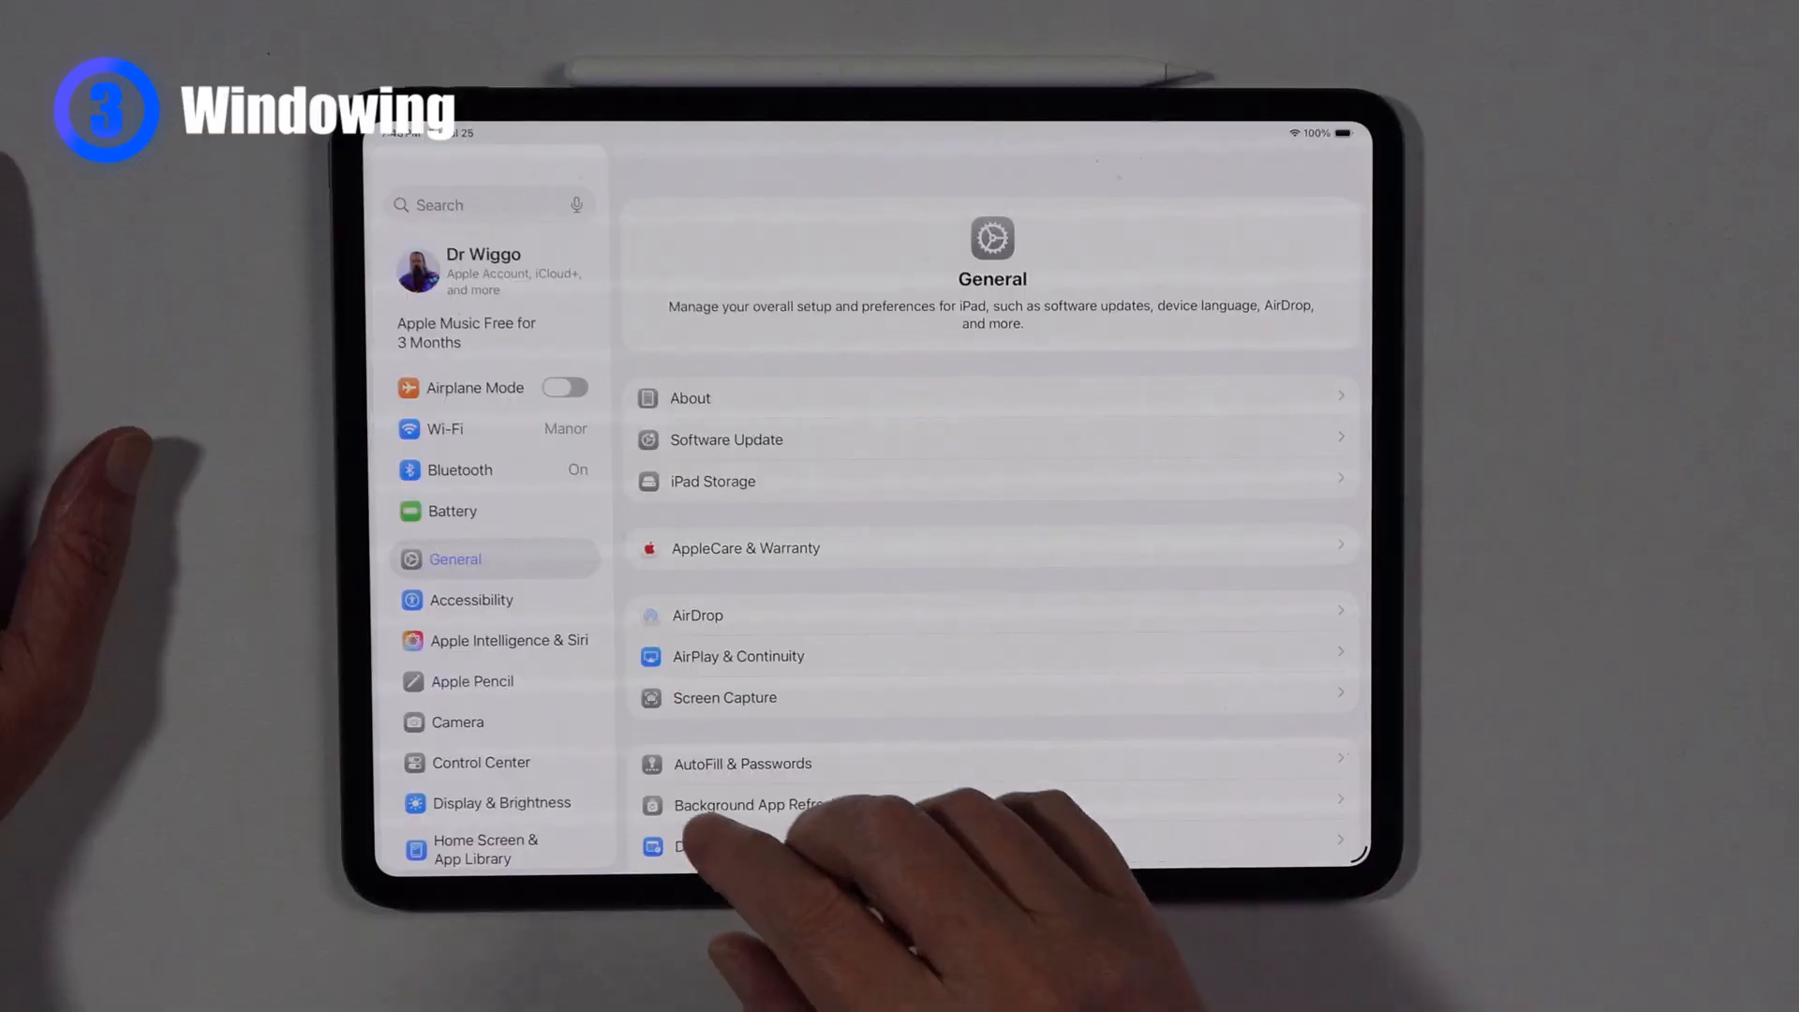
# - Scroll the Settings sidebar and select Multitasking & Gestures
pyautogui.scroll(-3)
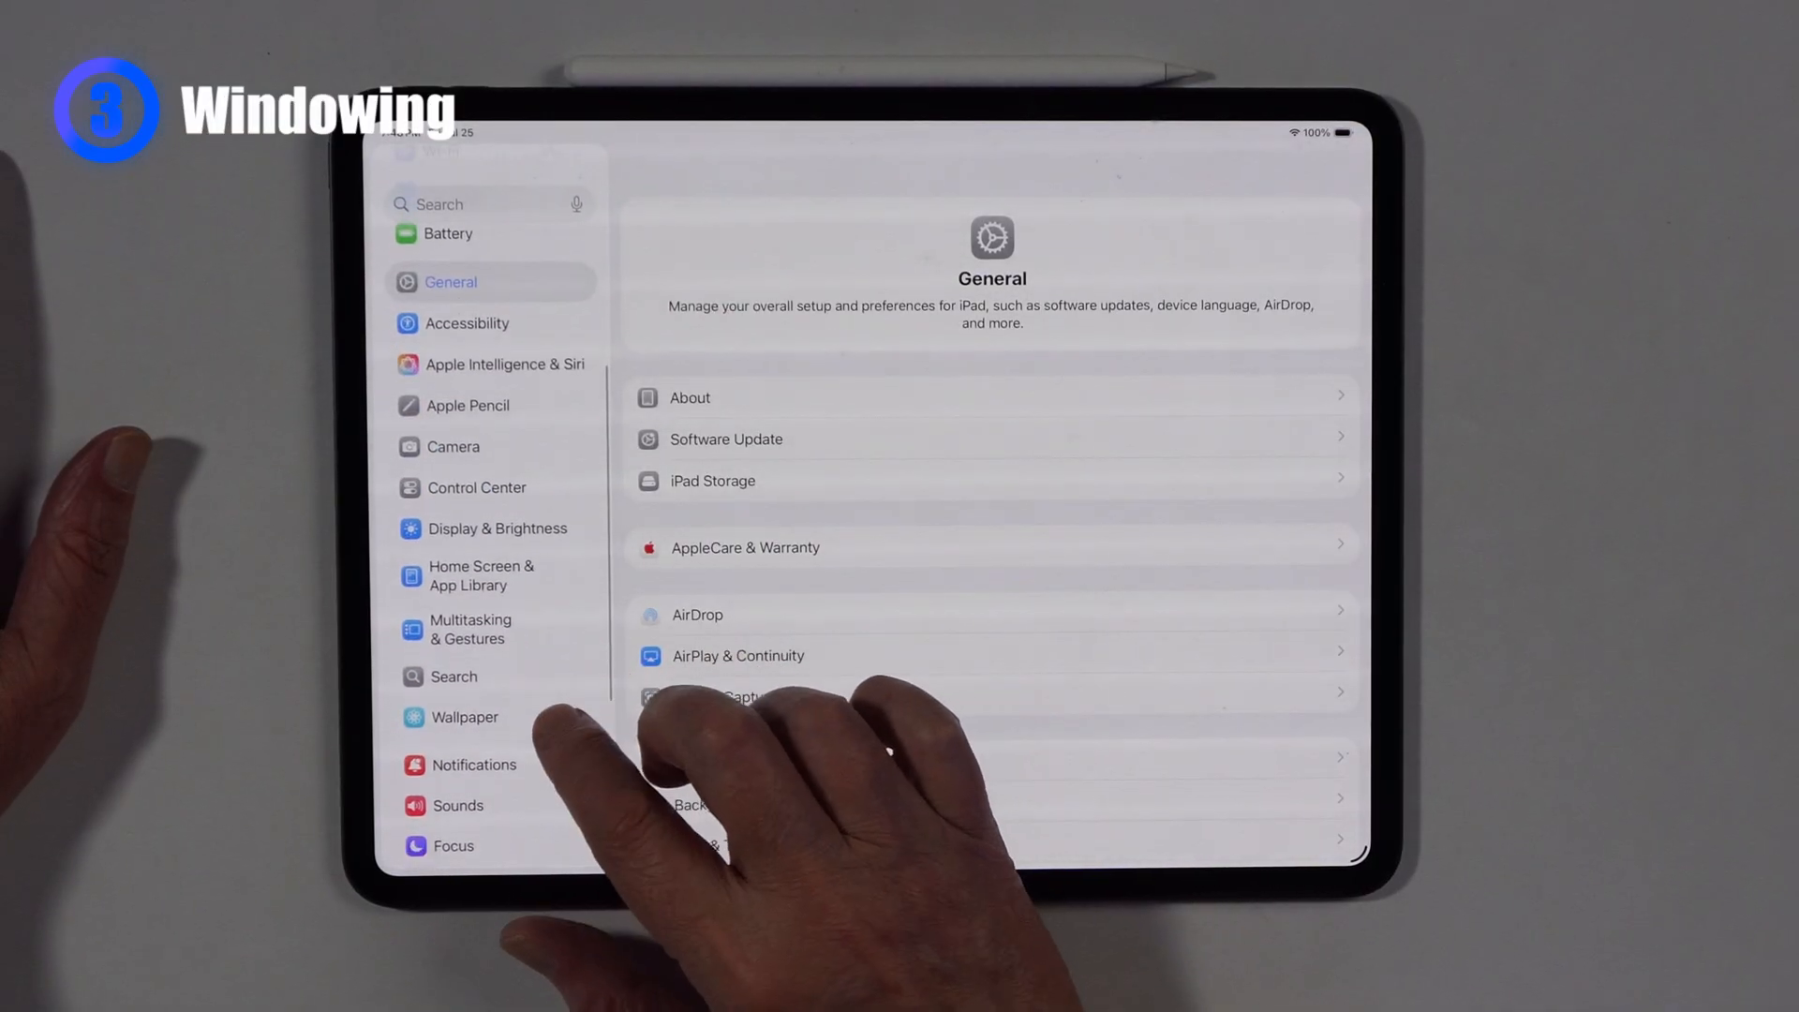
pyautogui.click(470, 630)
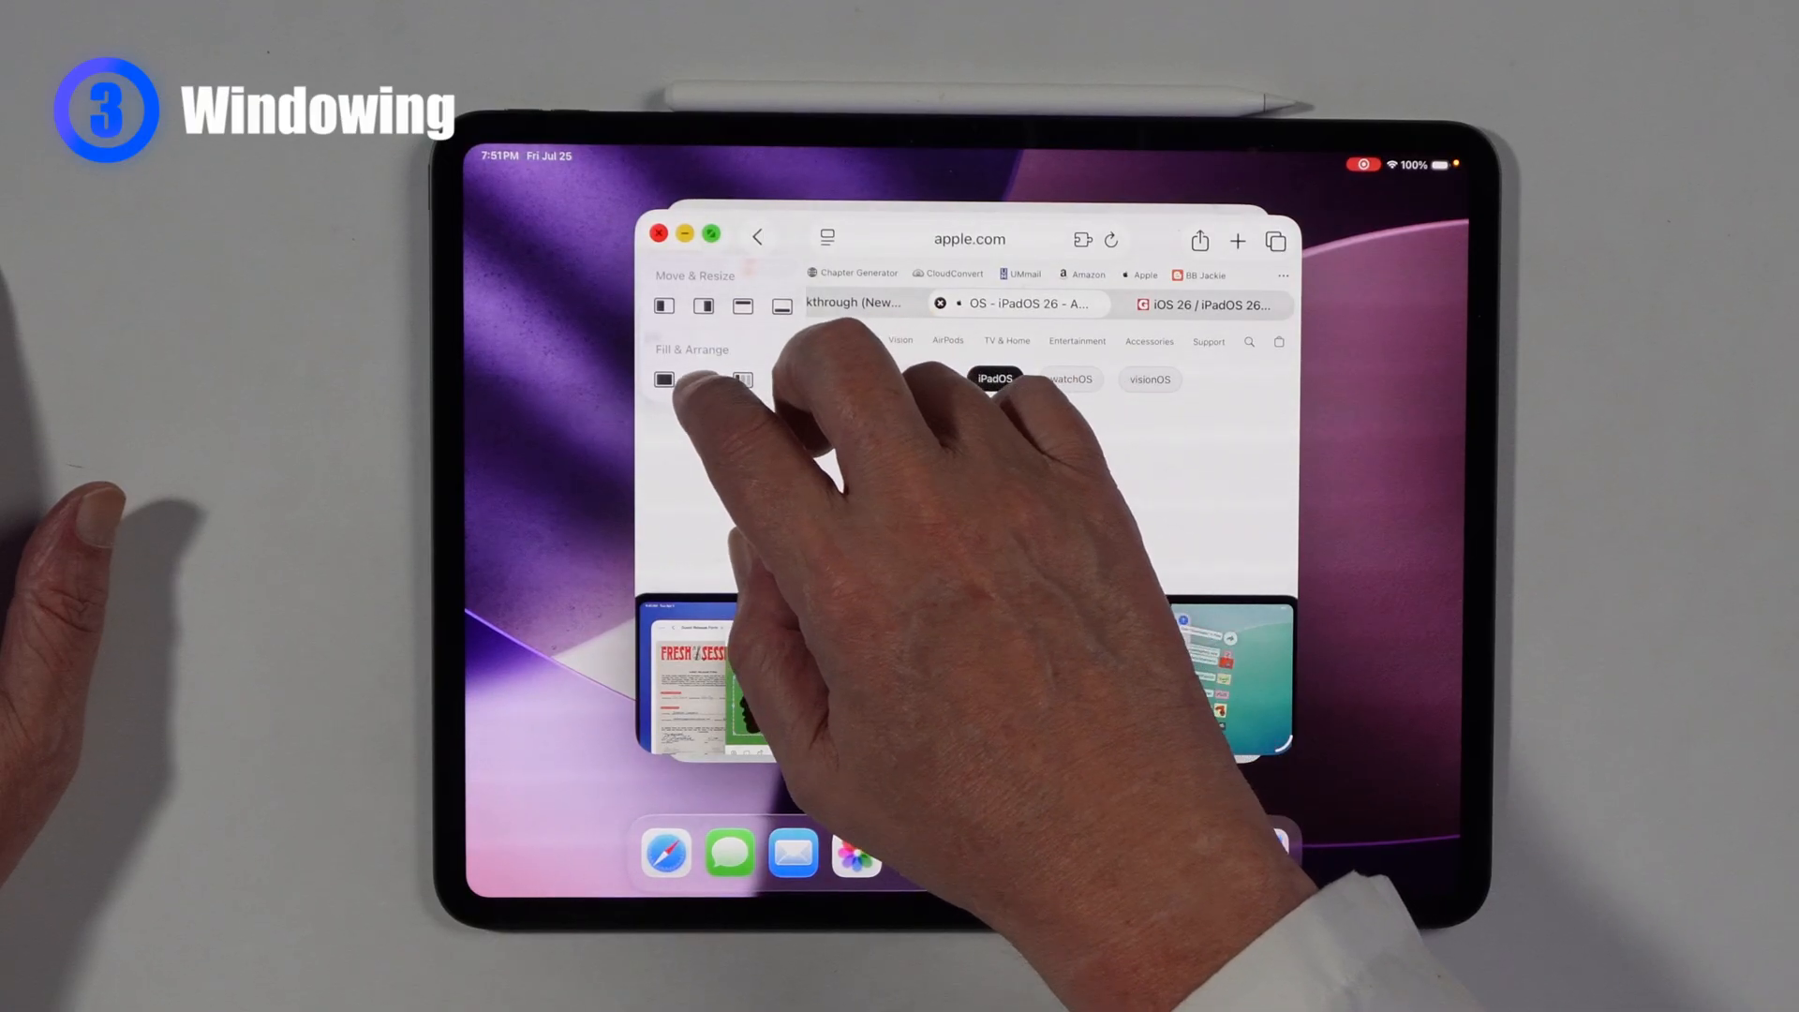
# - Choose the half-and-half Fill & Arrange layout to tile Safari beside Notes
pyautogui.click(663, 379)
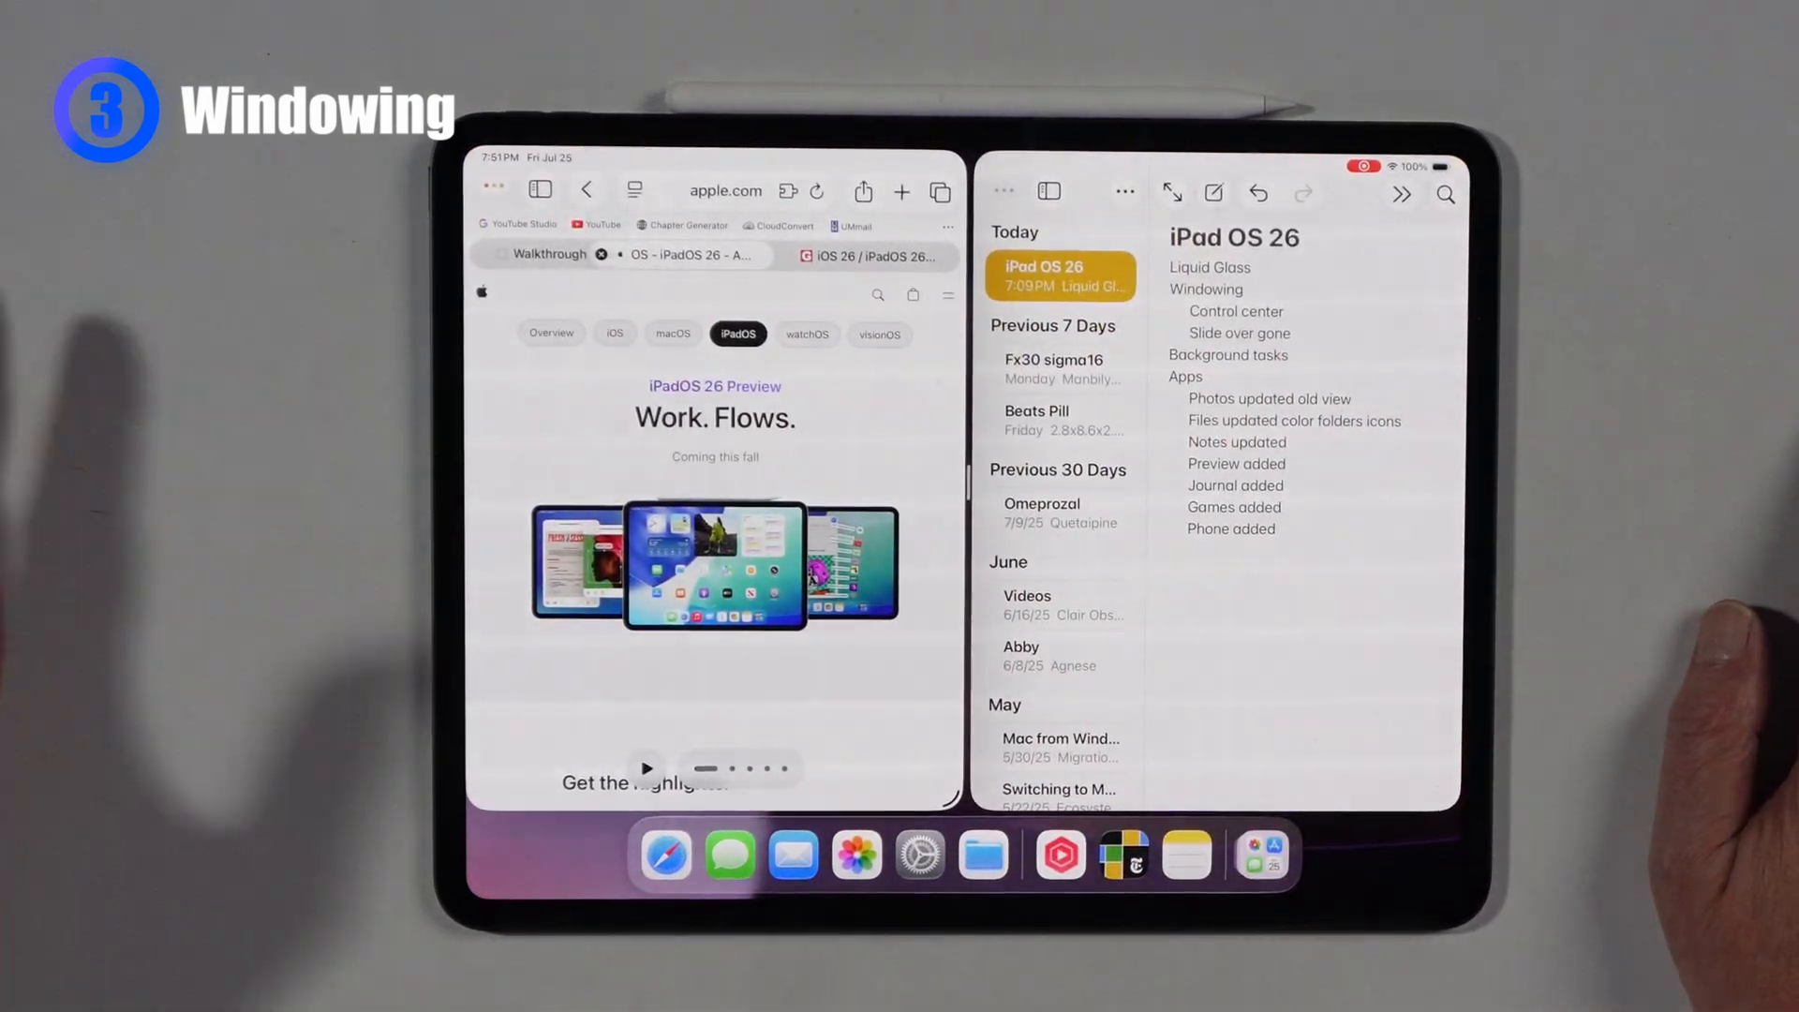
# - Push the Safari and Notes windows to the screen edges to reveal the home screen
pyautogui.click(1122, 191)
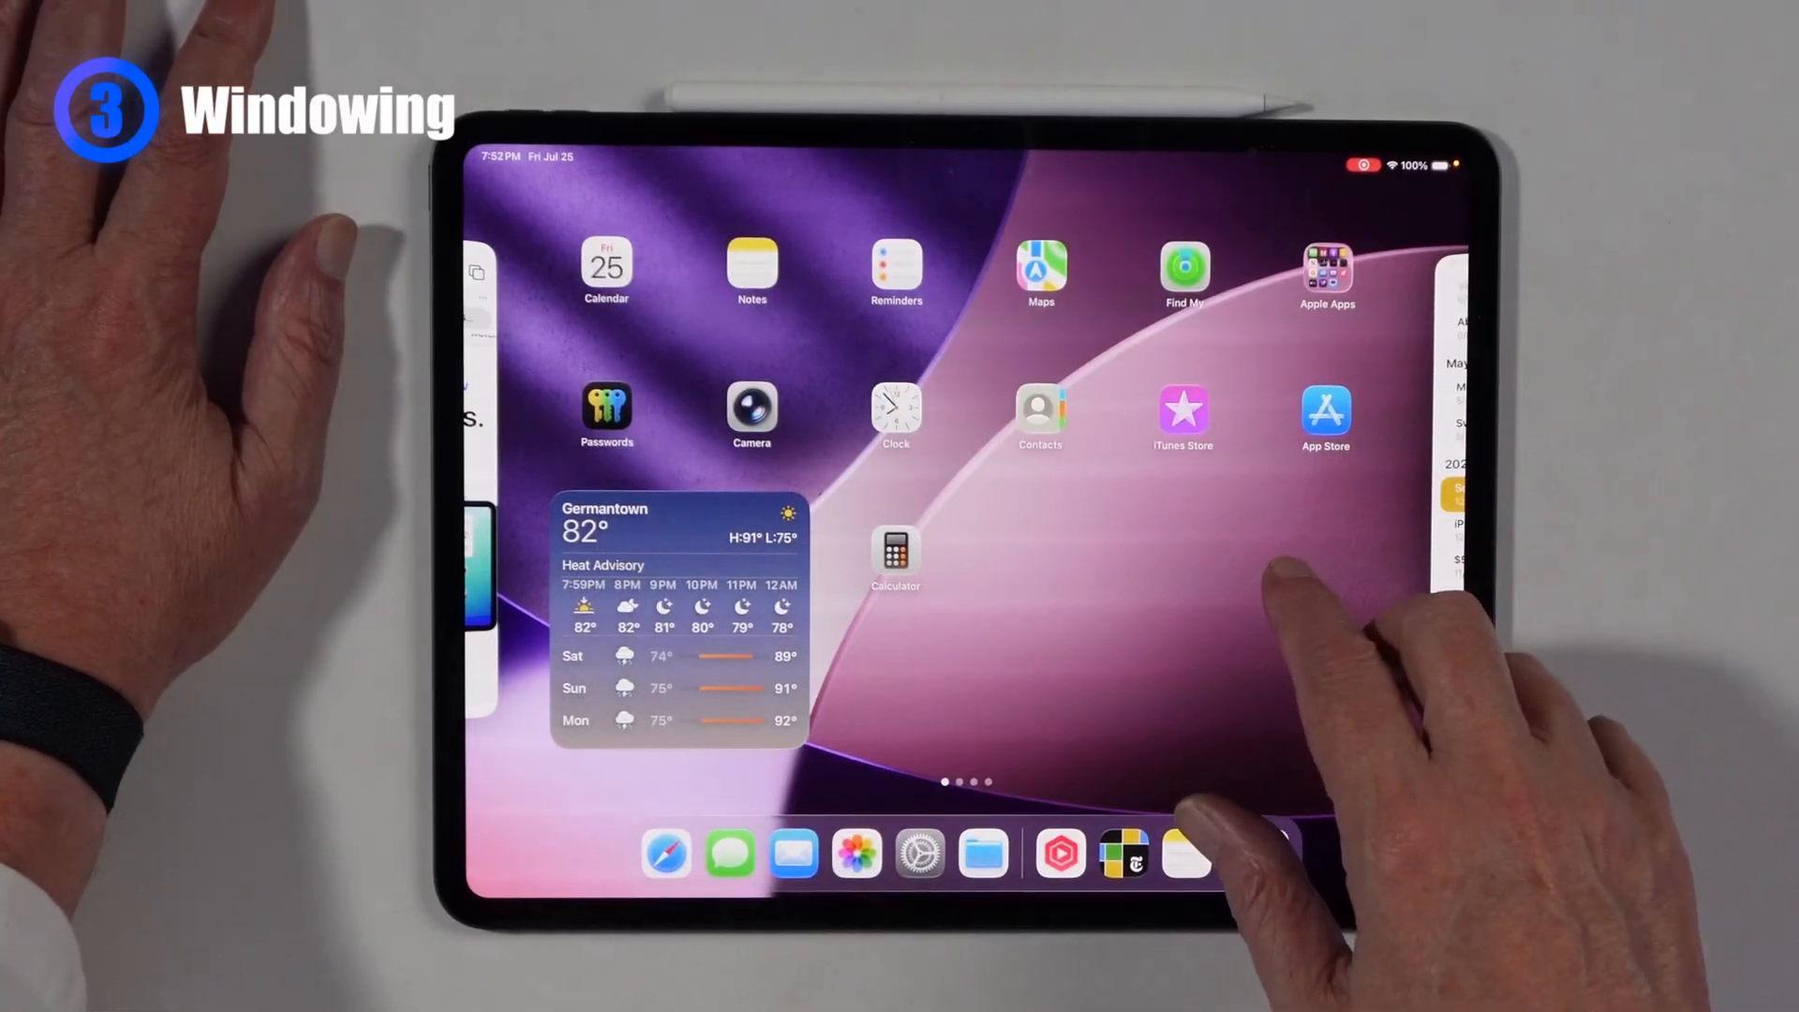
# - Launch iTunes Store from the home screen as a floating window over Safari and Notes
pyautogui.click(1181, 410)
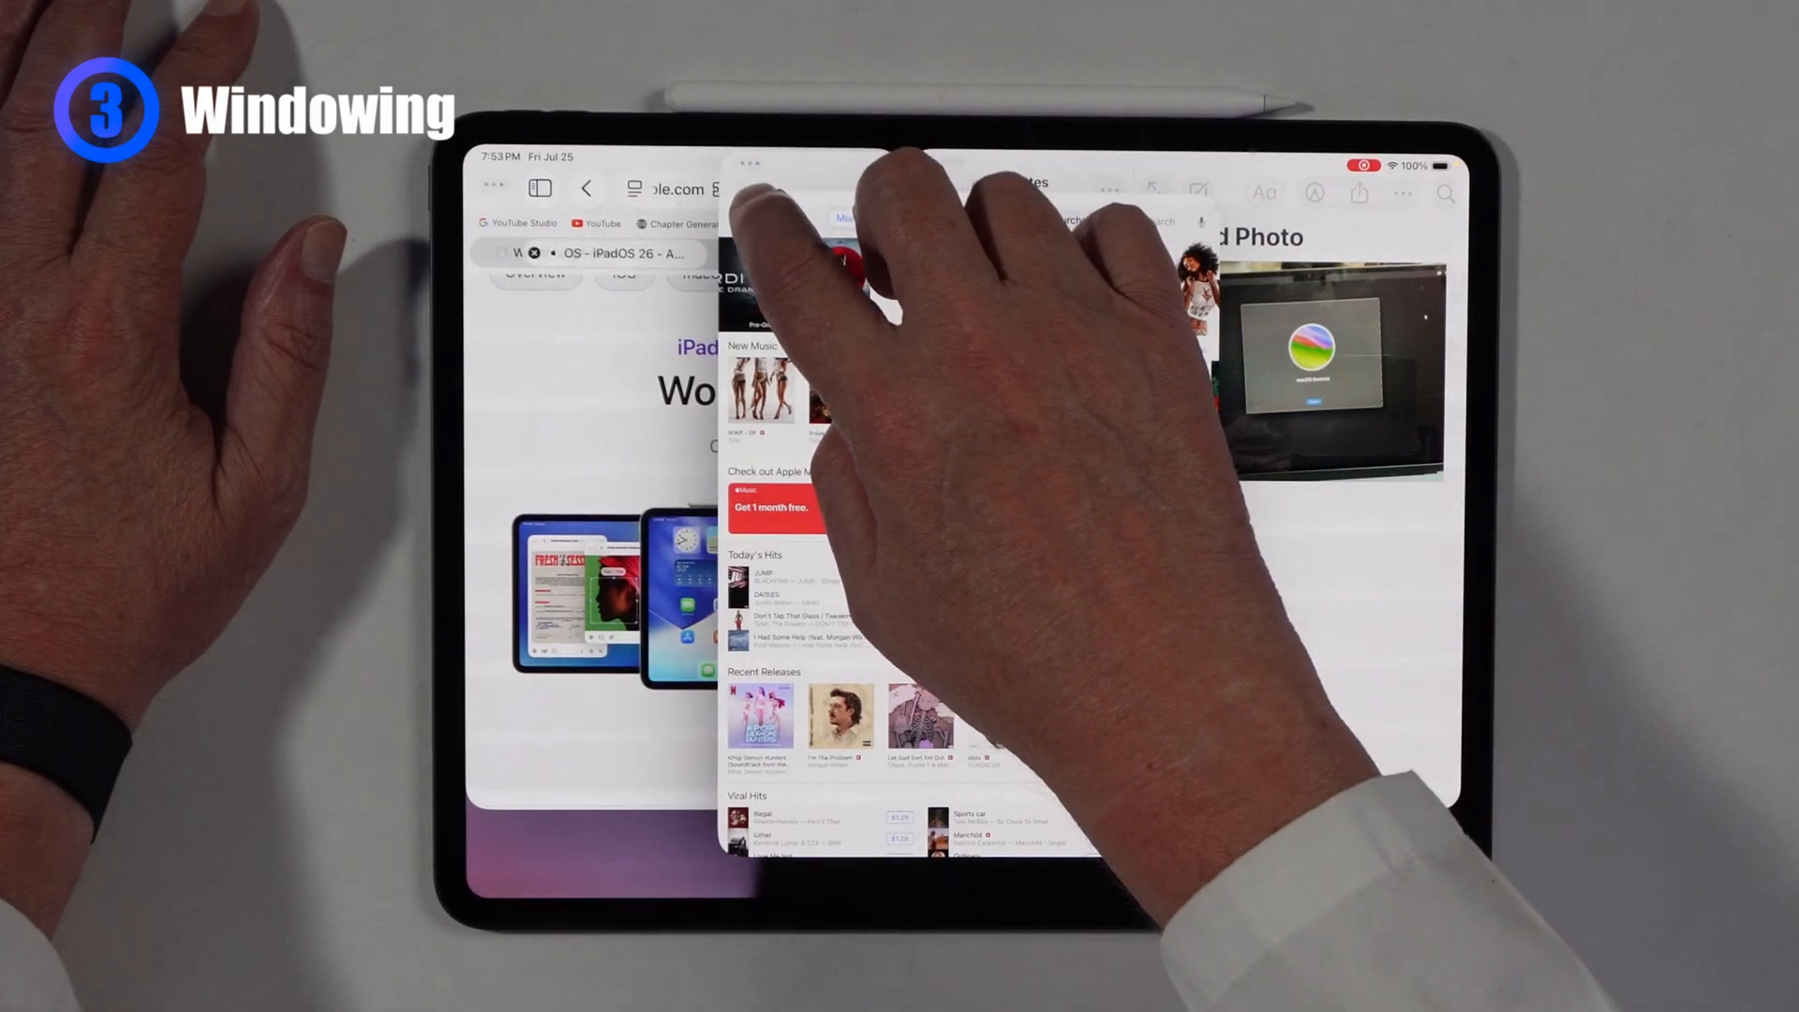
pyautogui.click(750, 163)
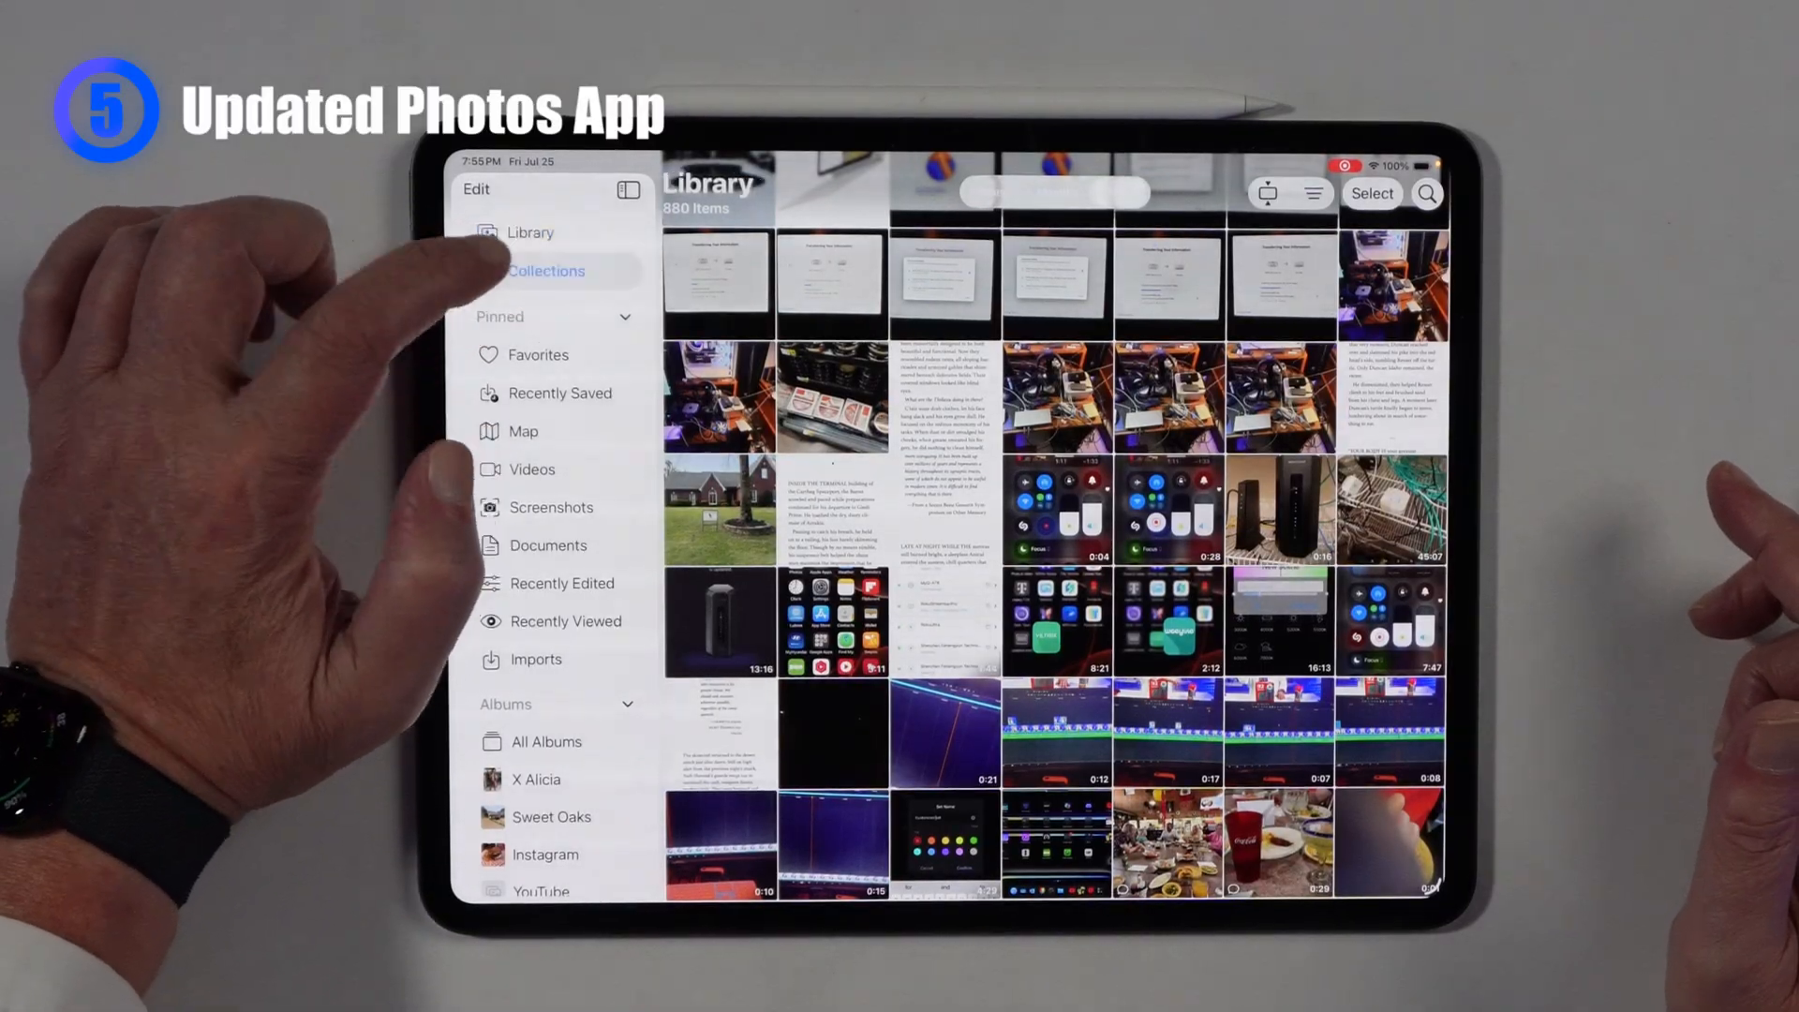
# - View Collections in the Photos sidebar, return to Library and scroll through the photos
pyautogui.click(546, 270)
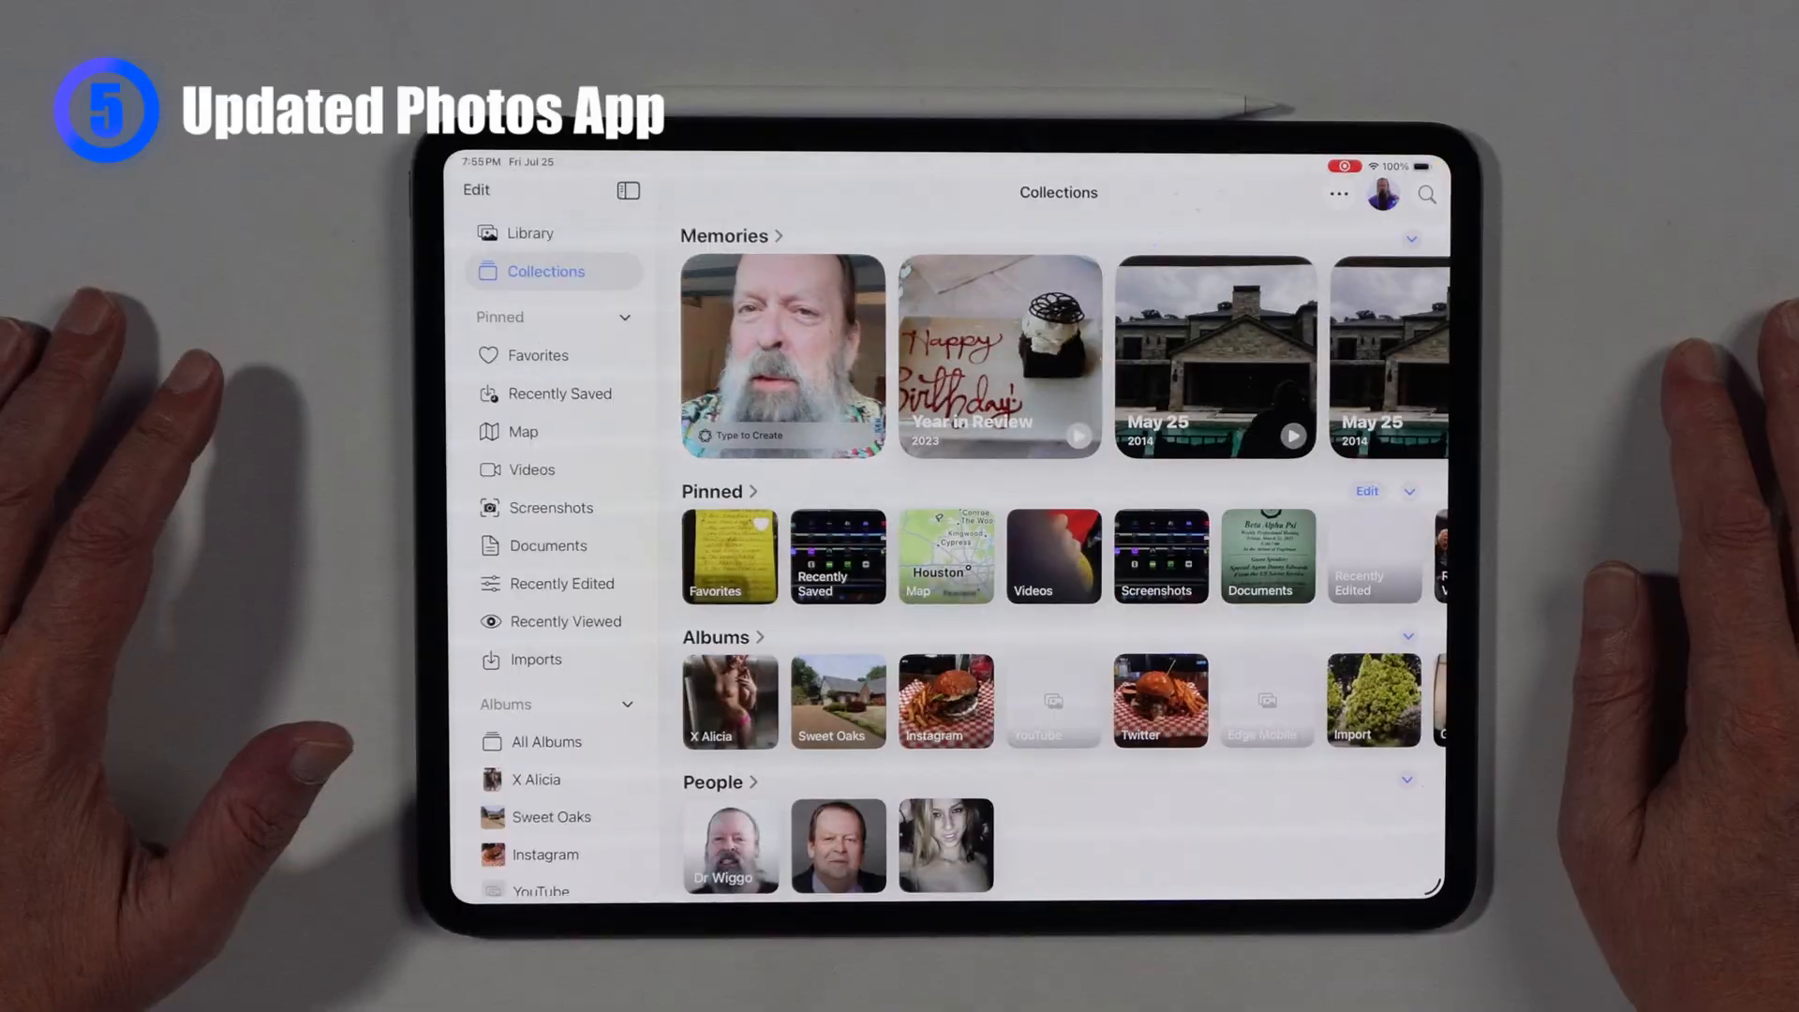
pyautogui.click(530, 232)
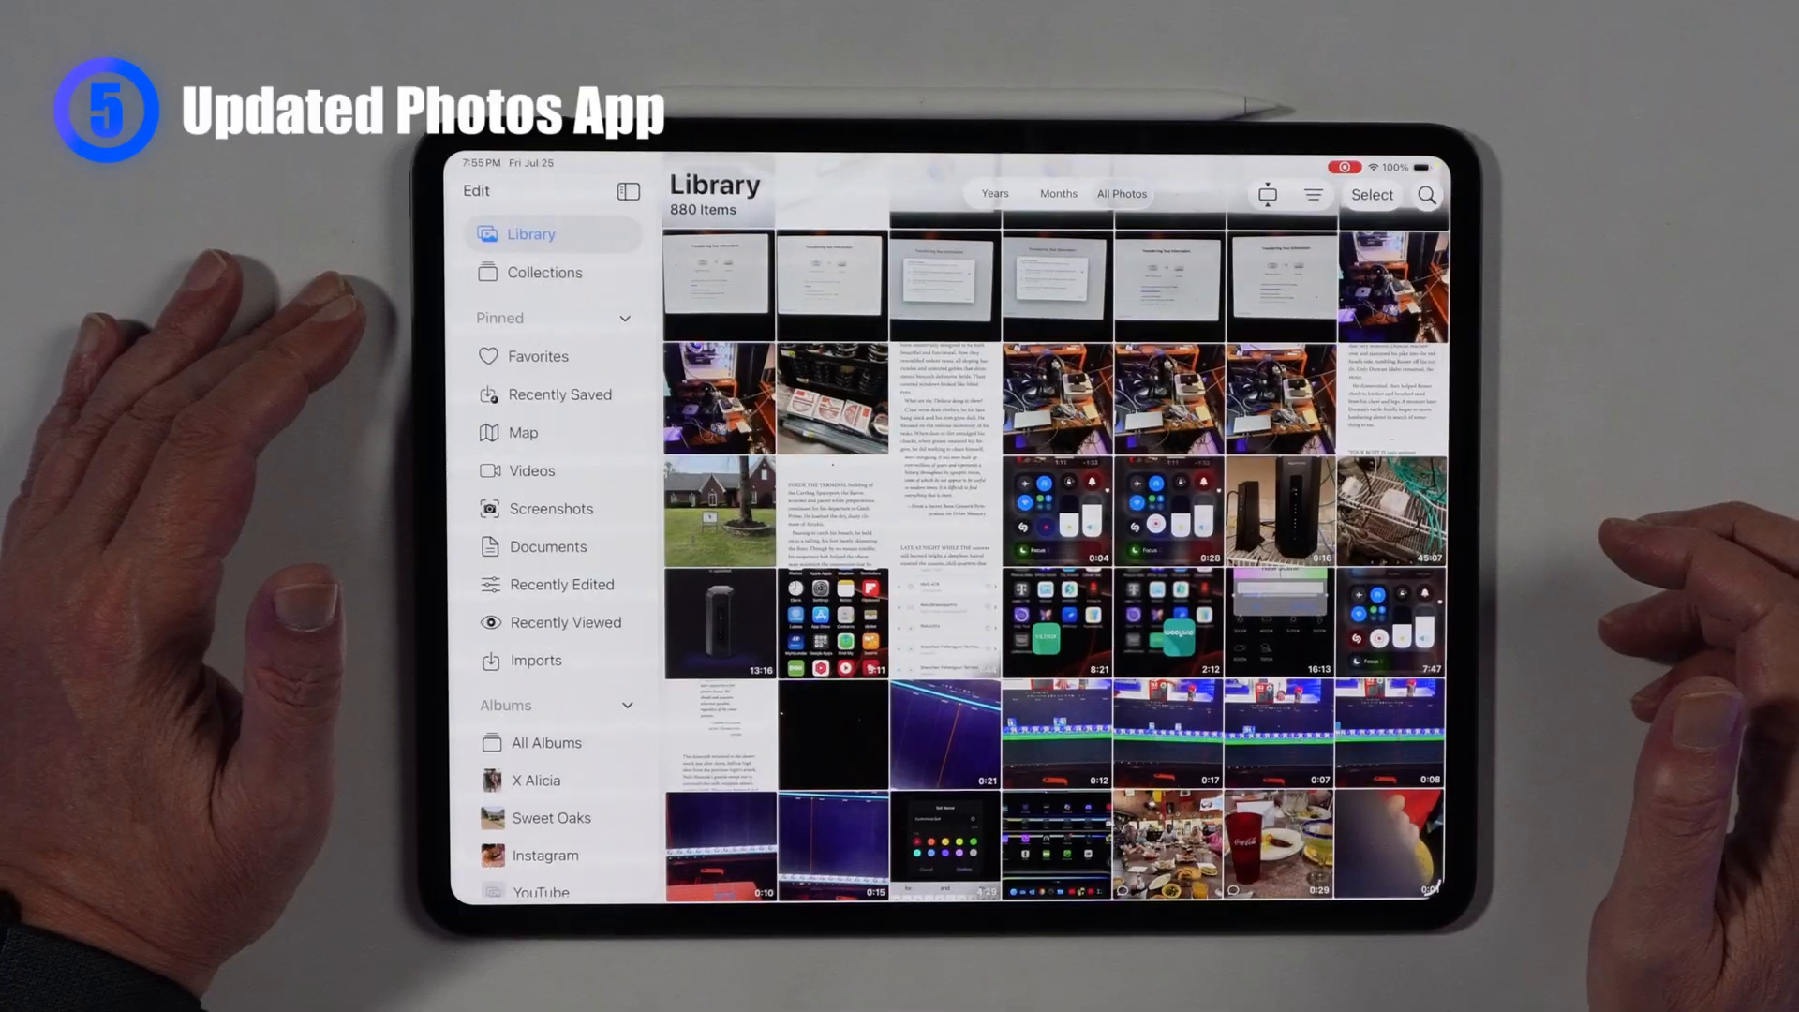
pyautogui.scroll(-3)
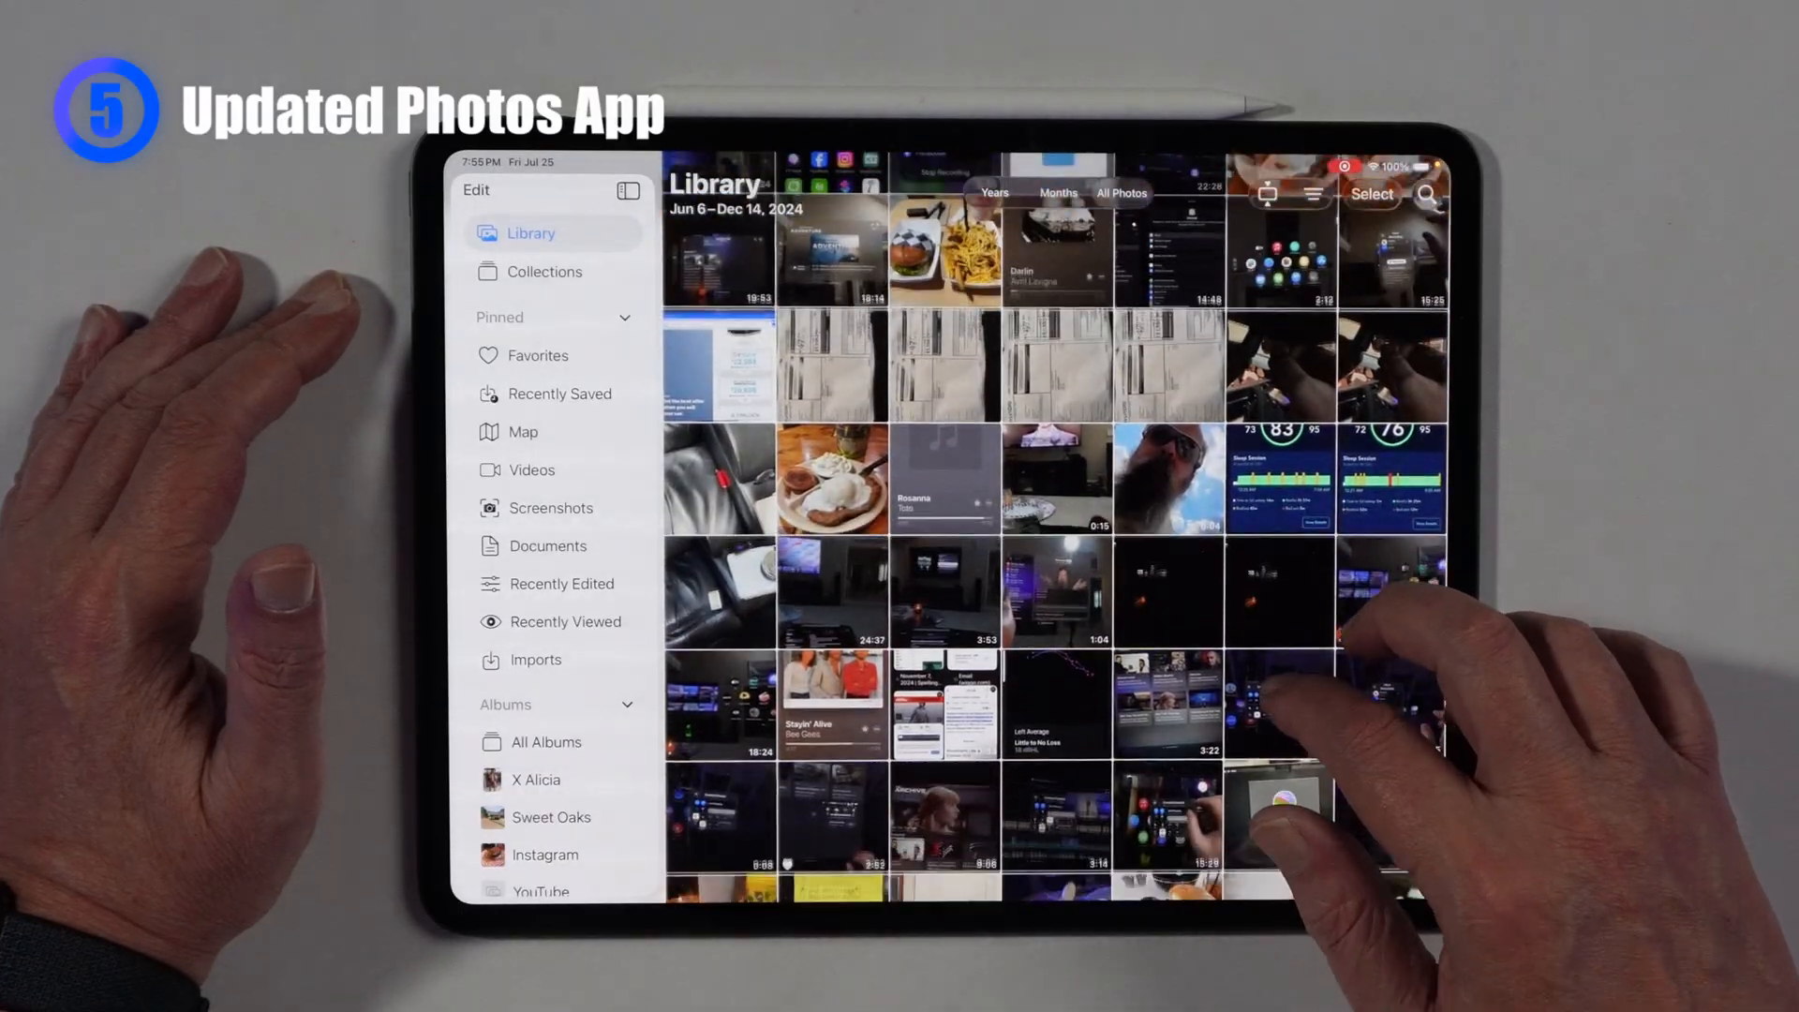
pyautogui.scroll(-3)
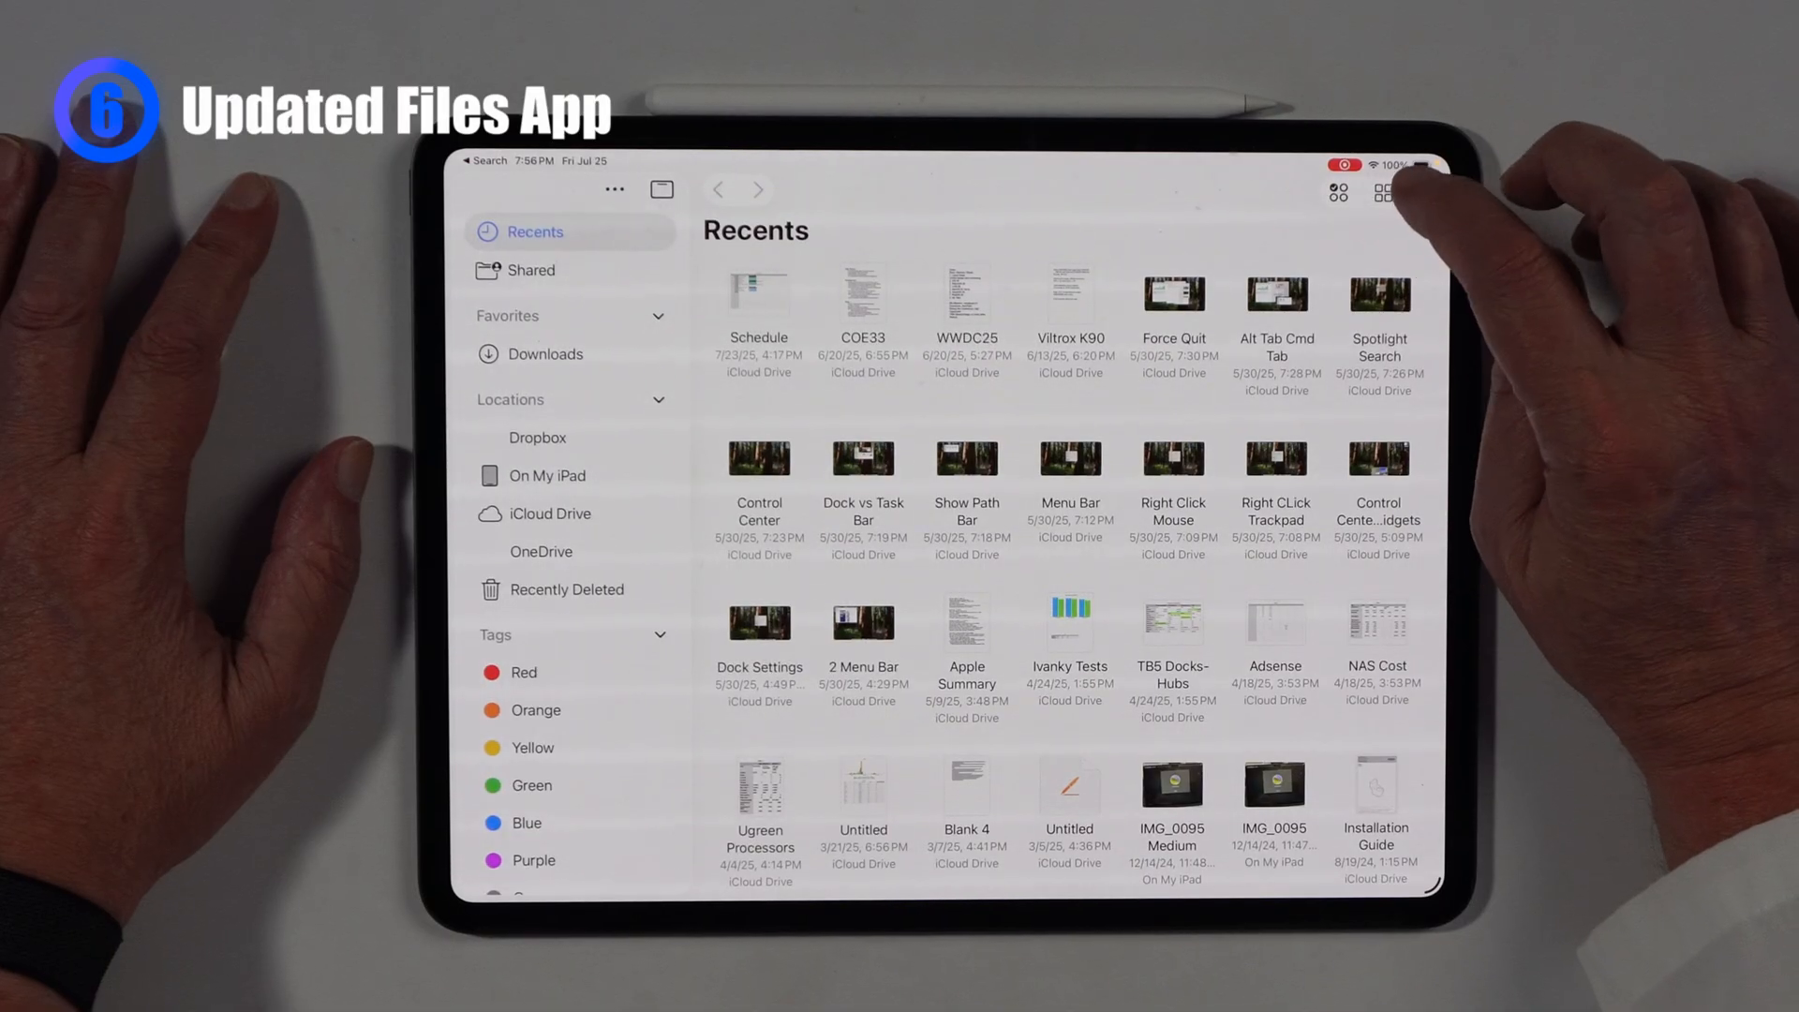
# - Switch Files to list view, scroll the folders, then show Recents from the sidebar
pyautogui.click(1383, 195)
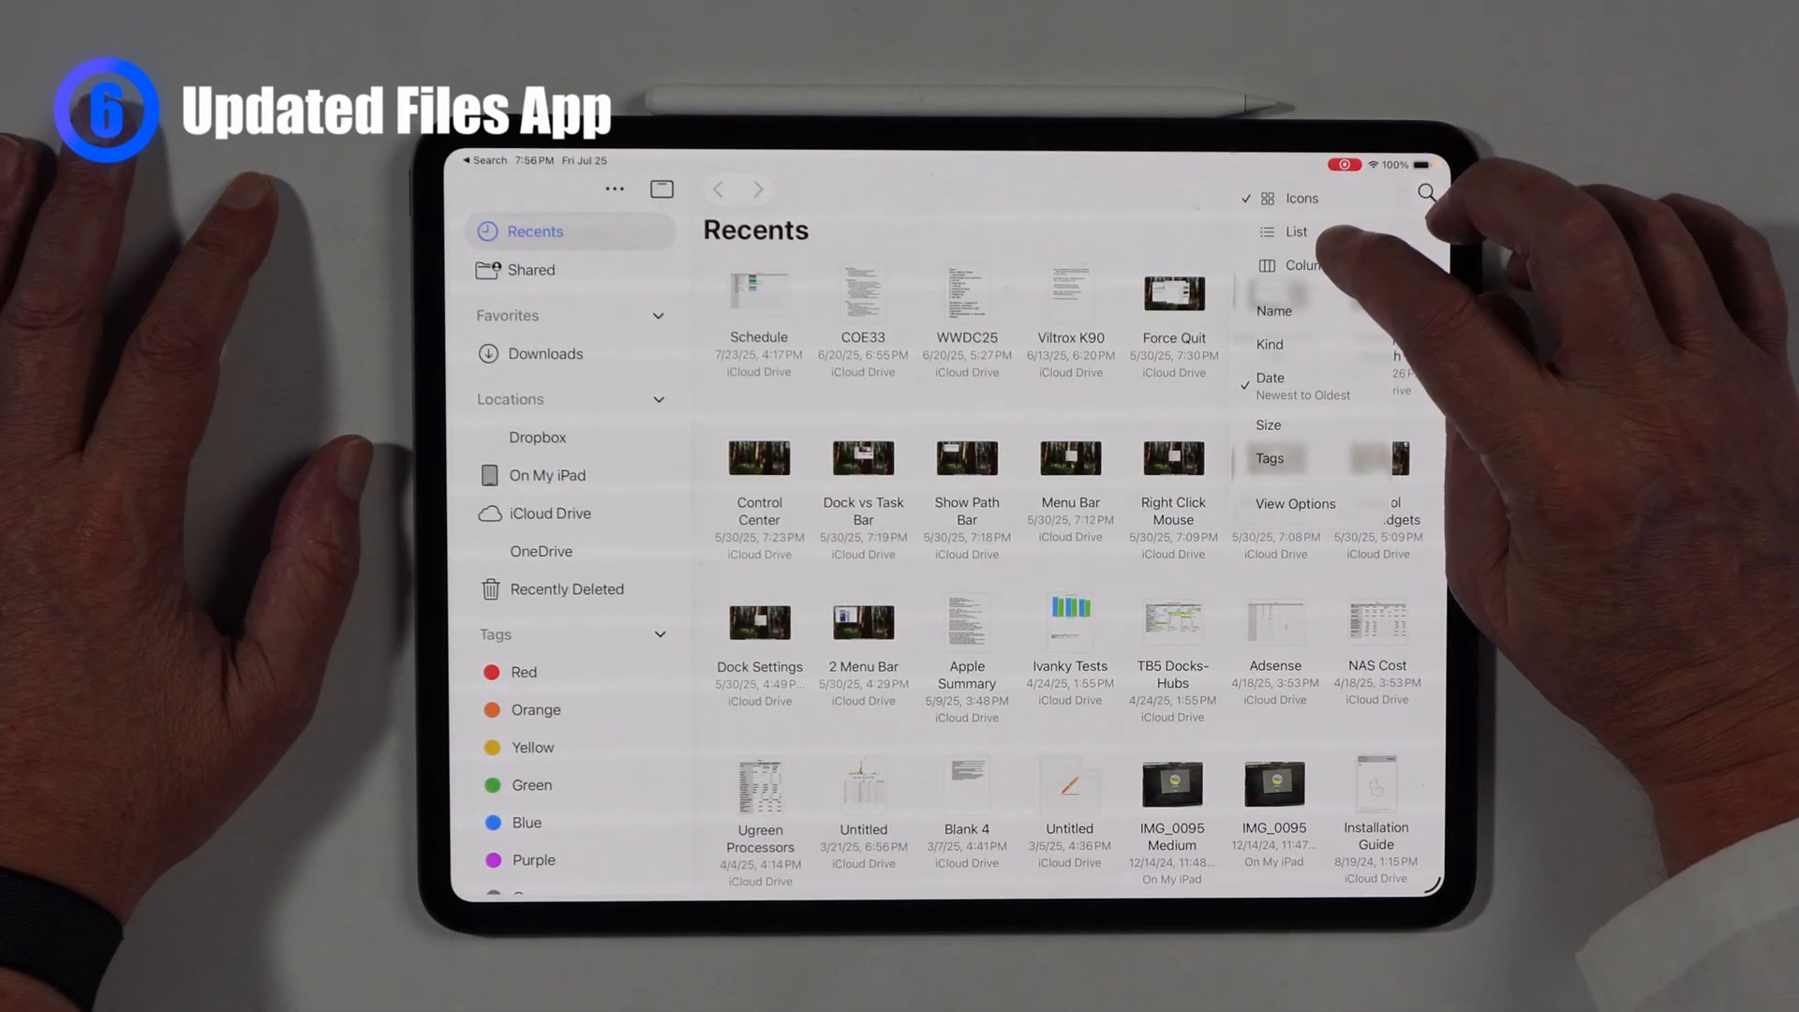
pyautogui.click(1295, 232)
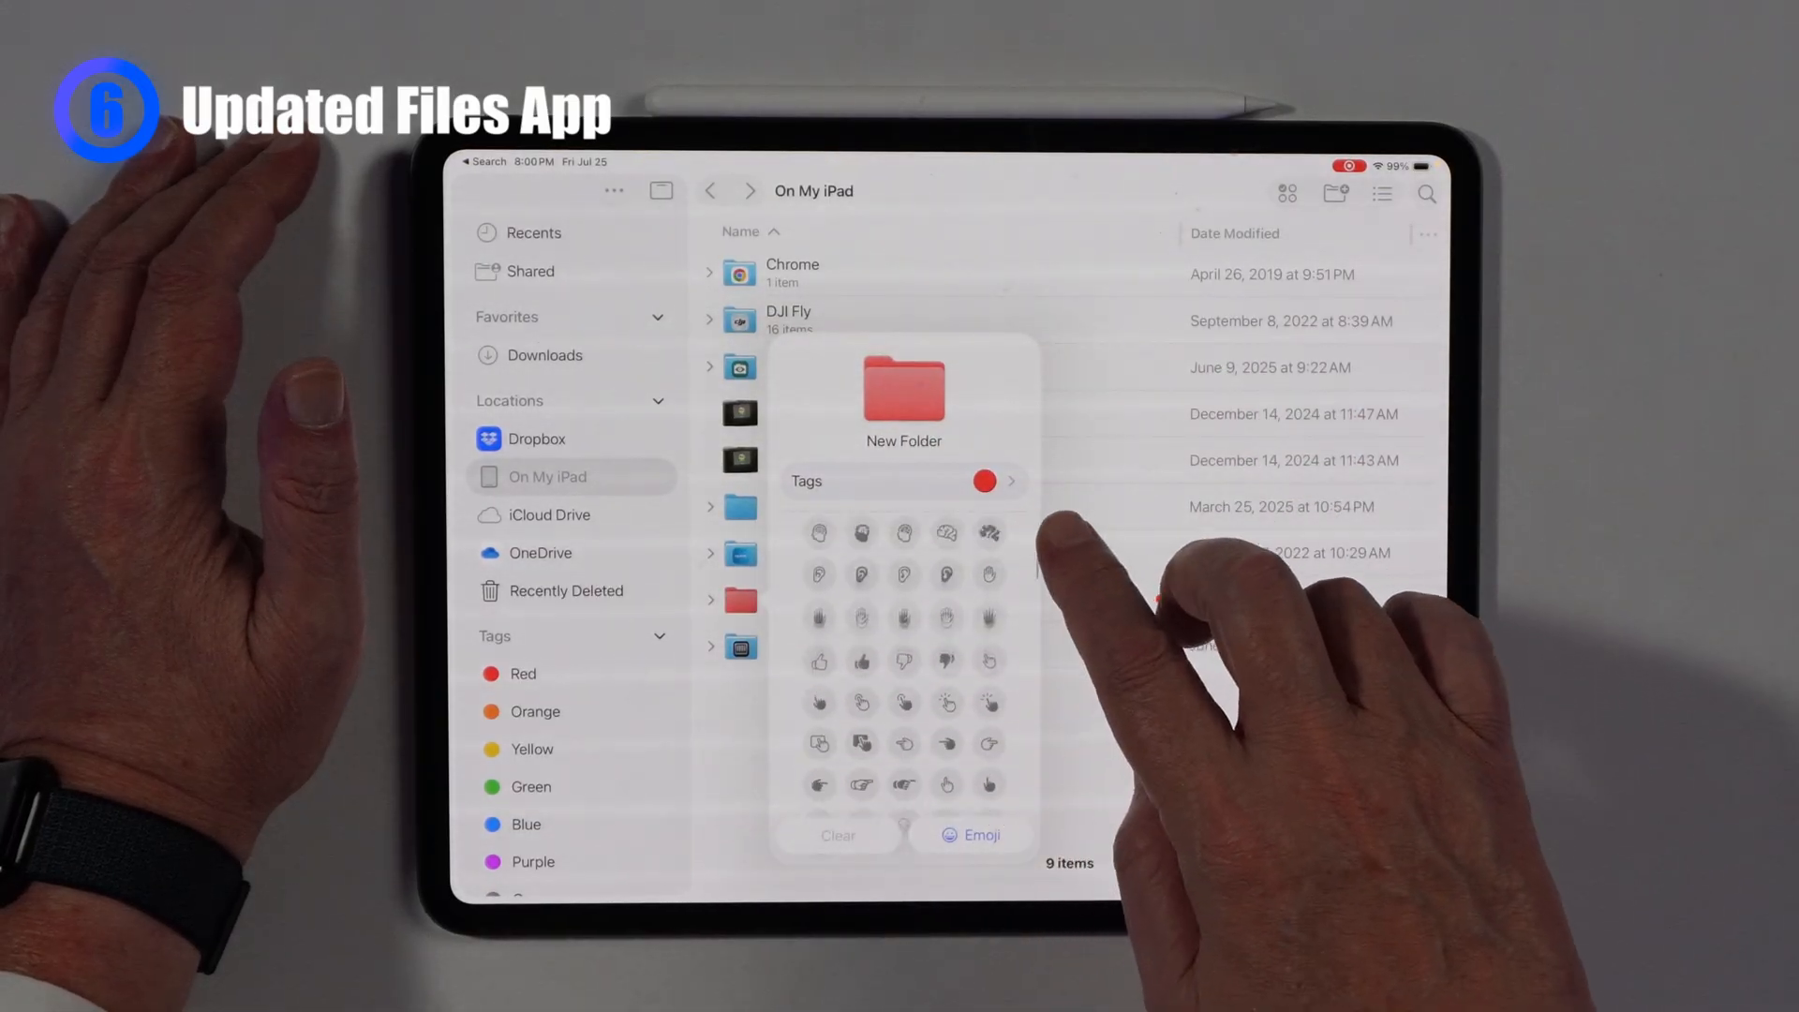
pyautogui.scroll(-3)
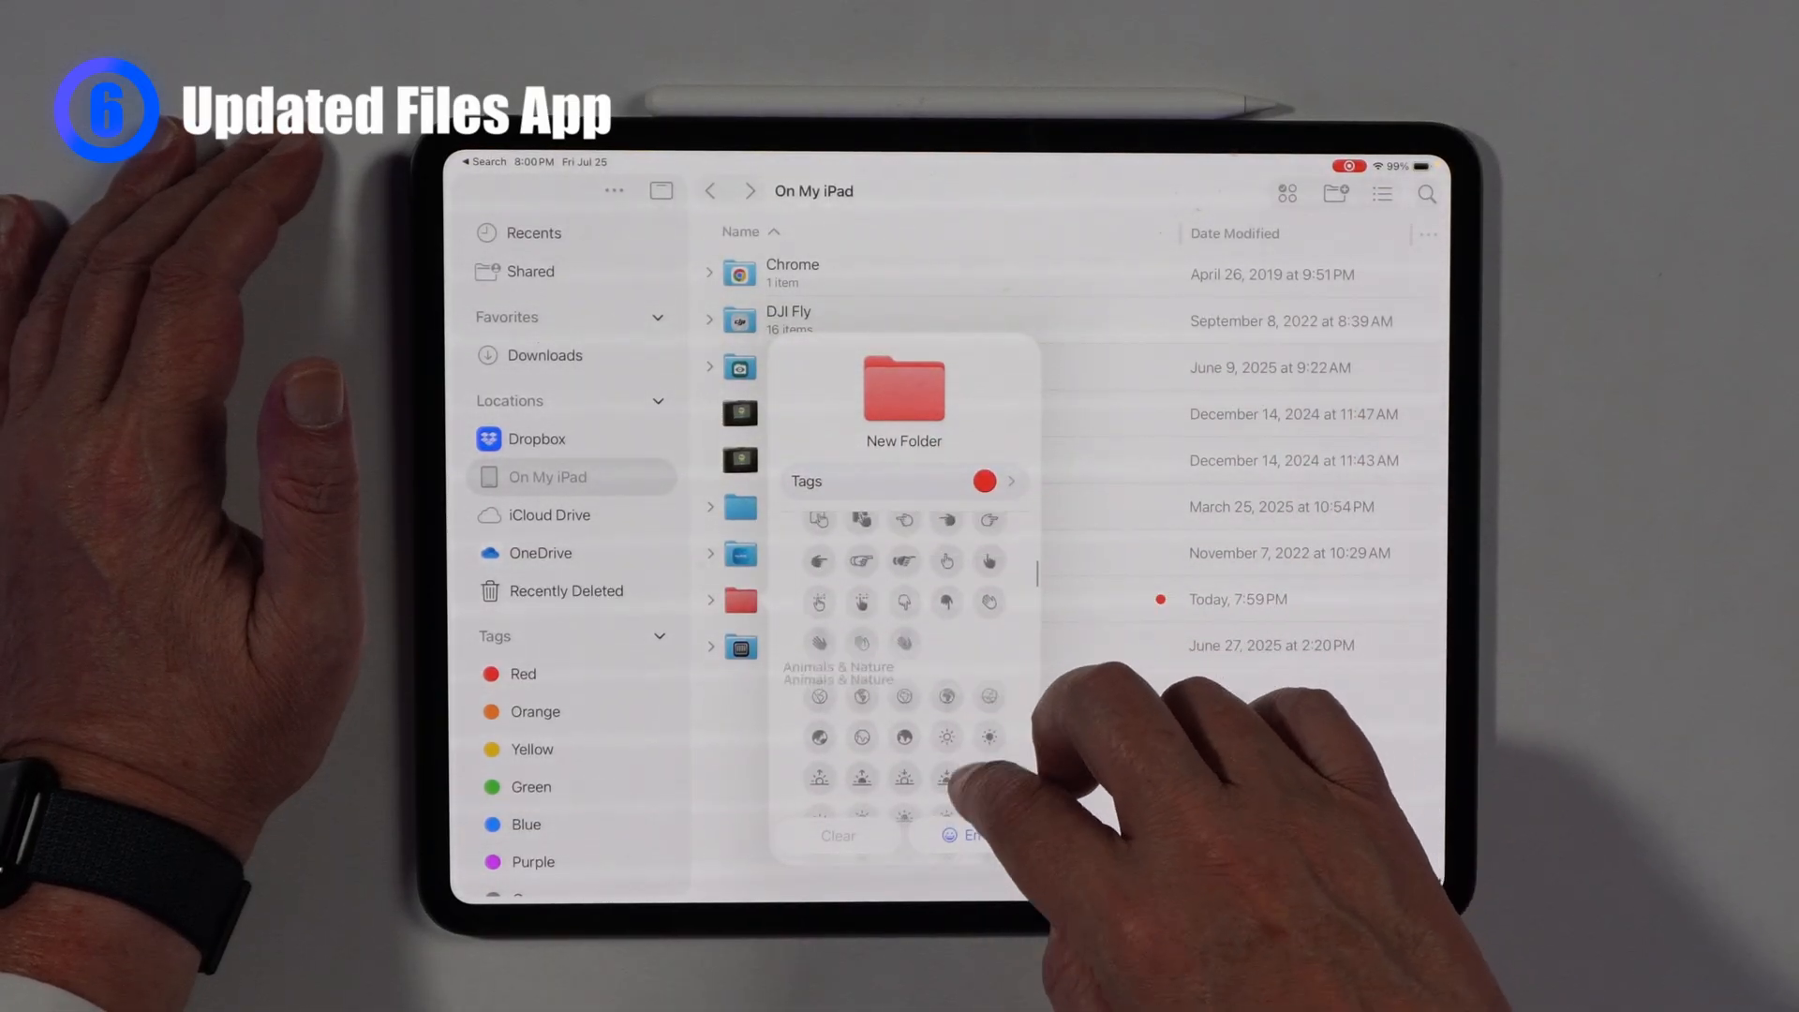
pyautogui.scroll(-3)
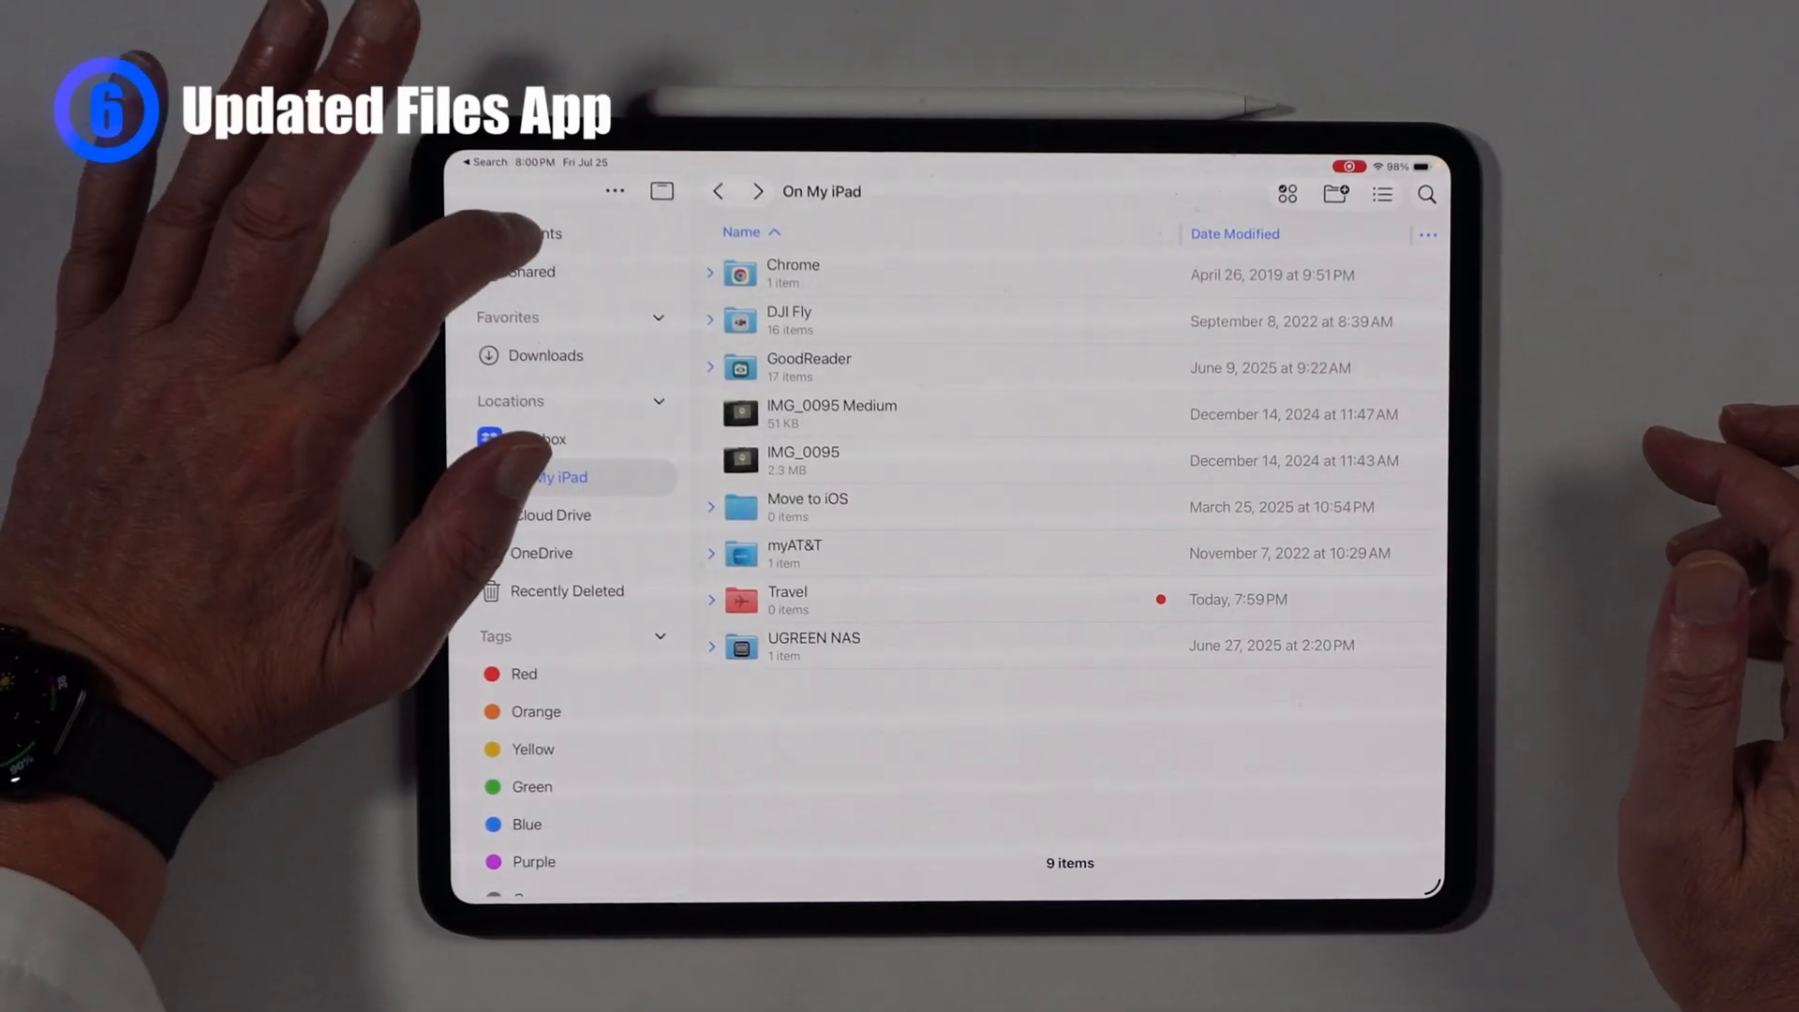
pyautogui.click(534, 233)
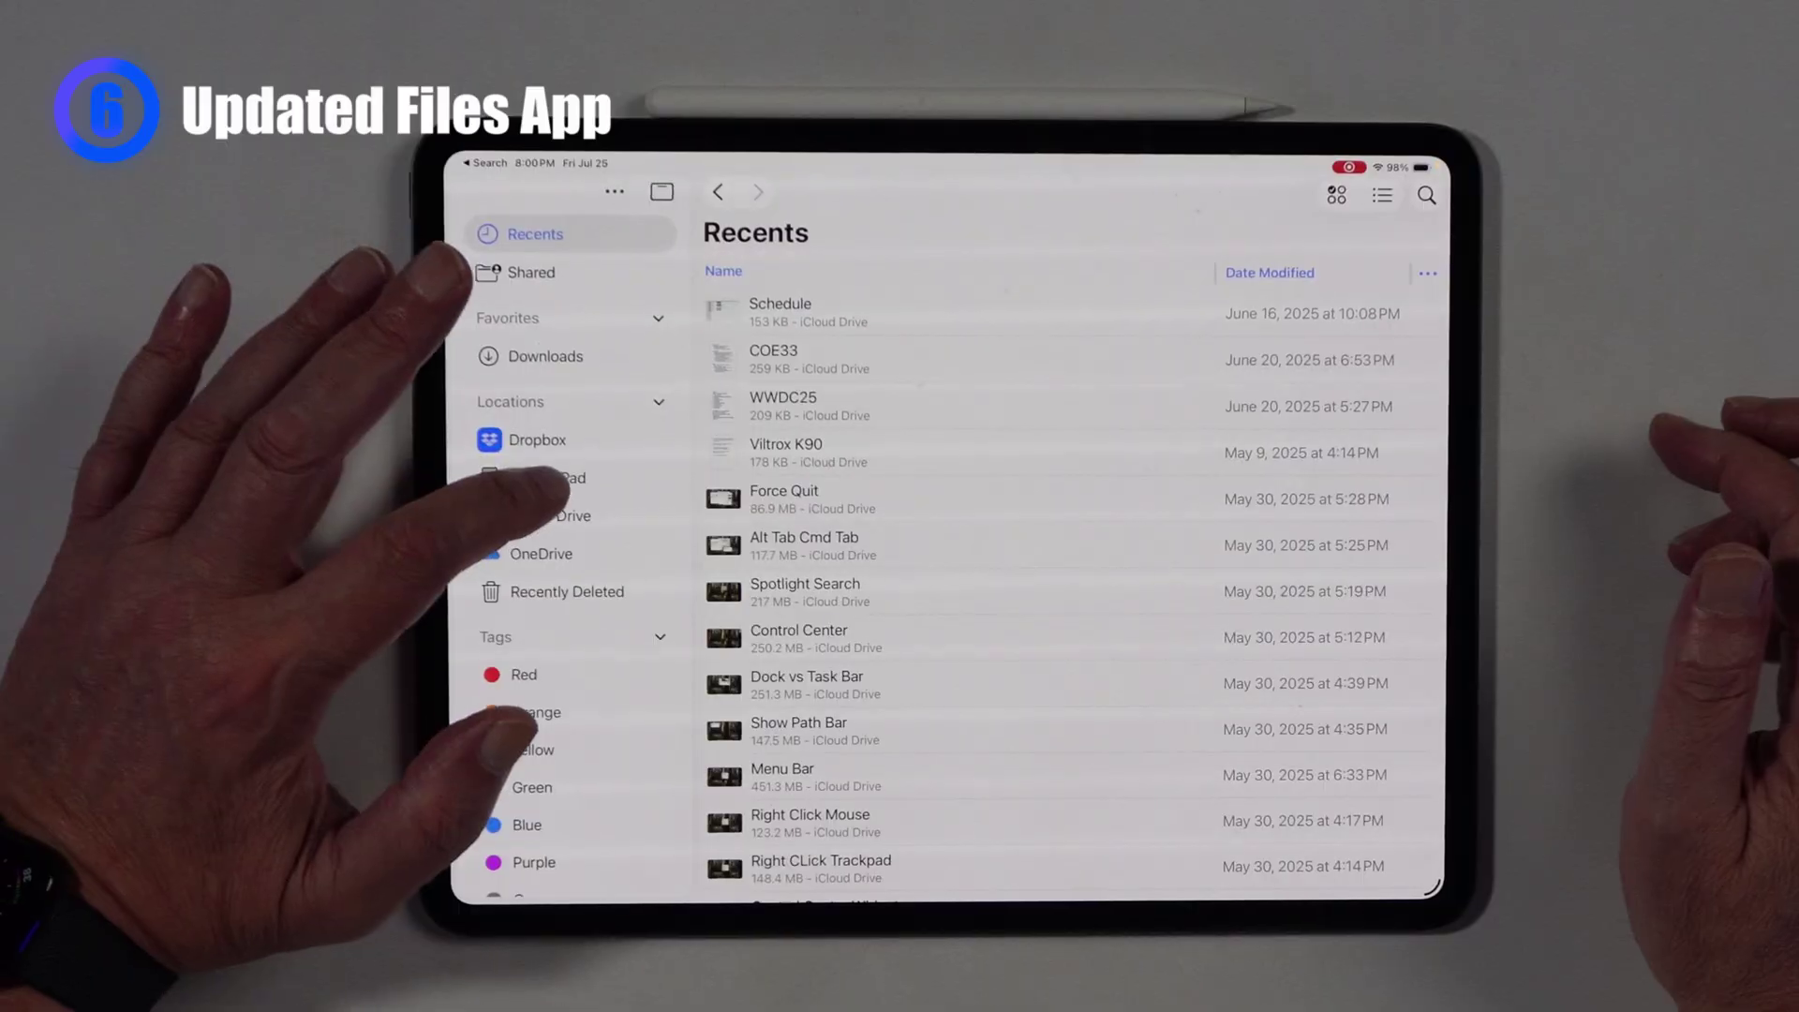
# - Navigate into the Travel folder On My iPad containing the WWDC25 file
pyautogui.click(548, 478)
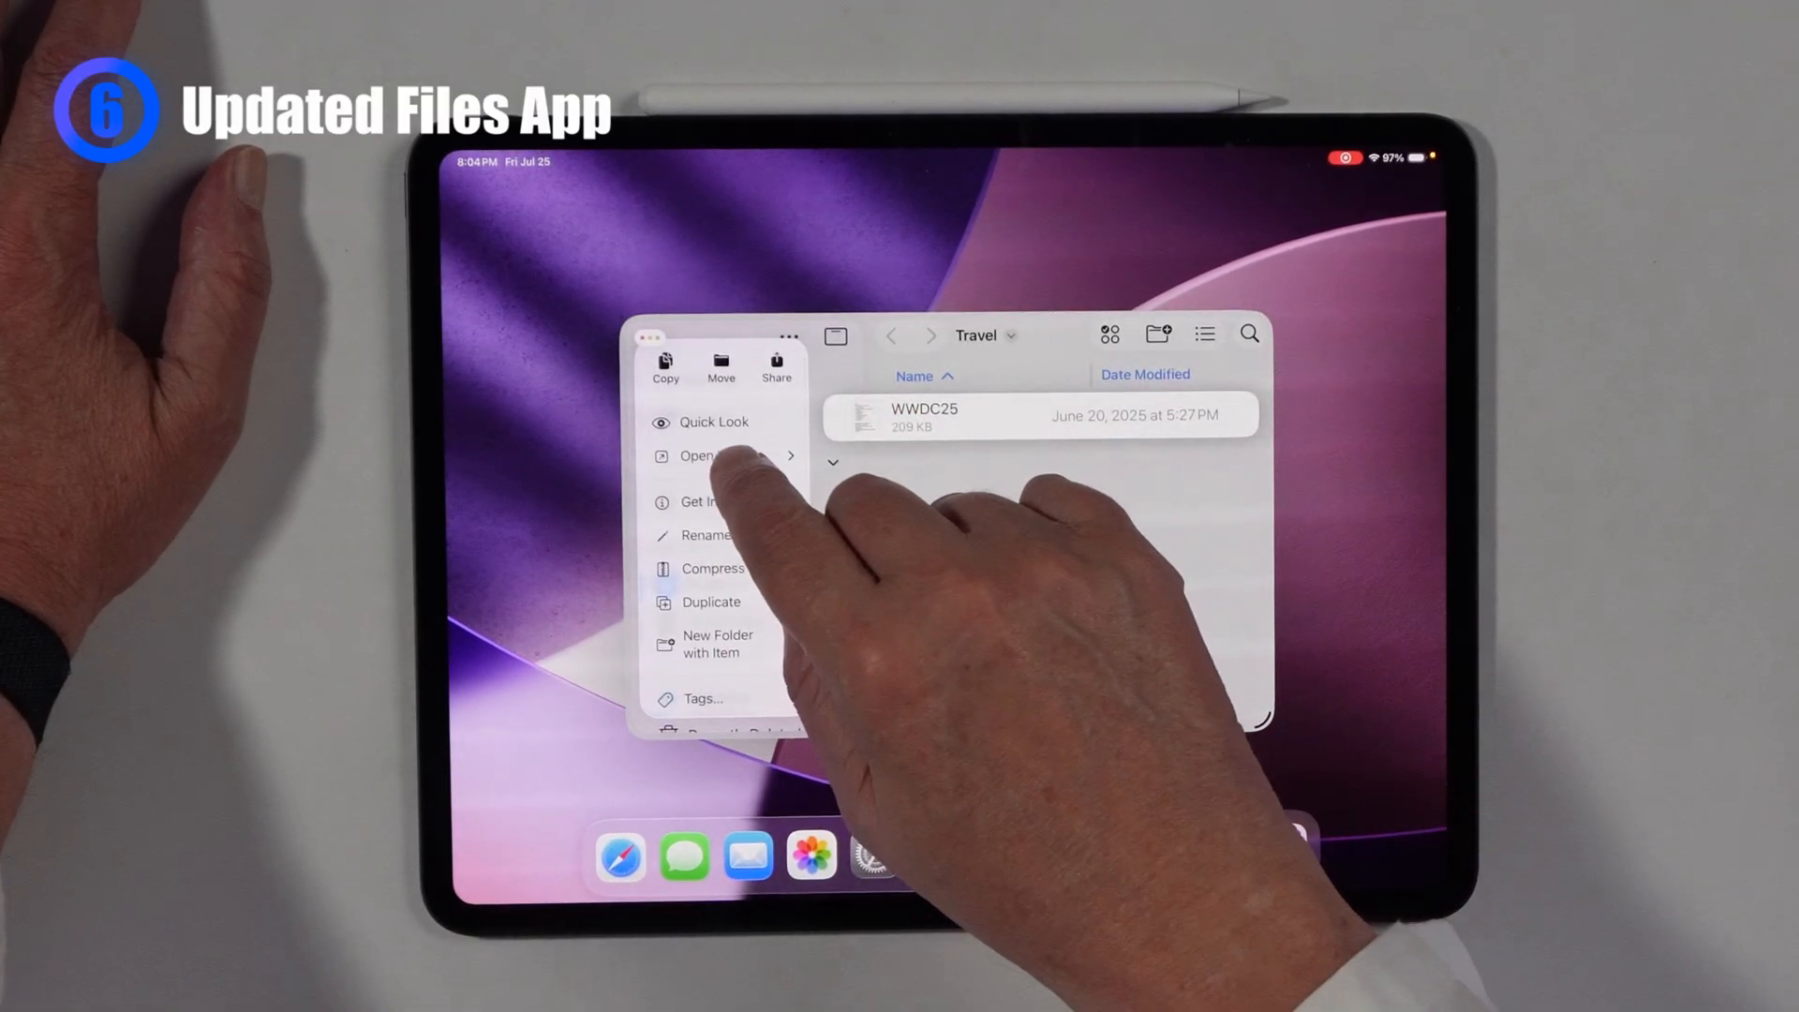
# - From the WWDC25 file's context menu, explore Open With and Get Info
pyautogui.click(712, 455)
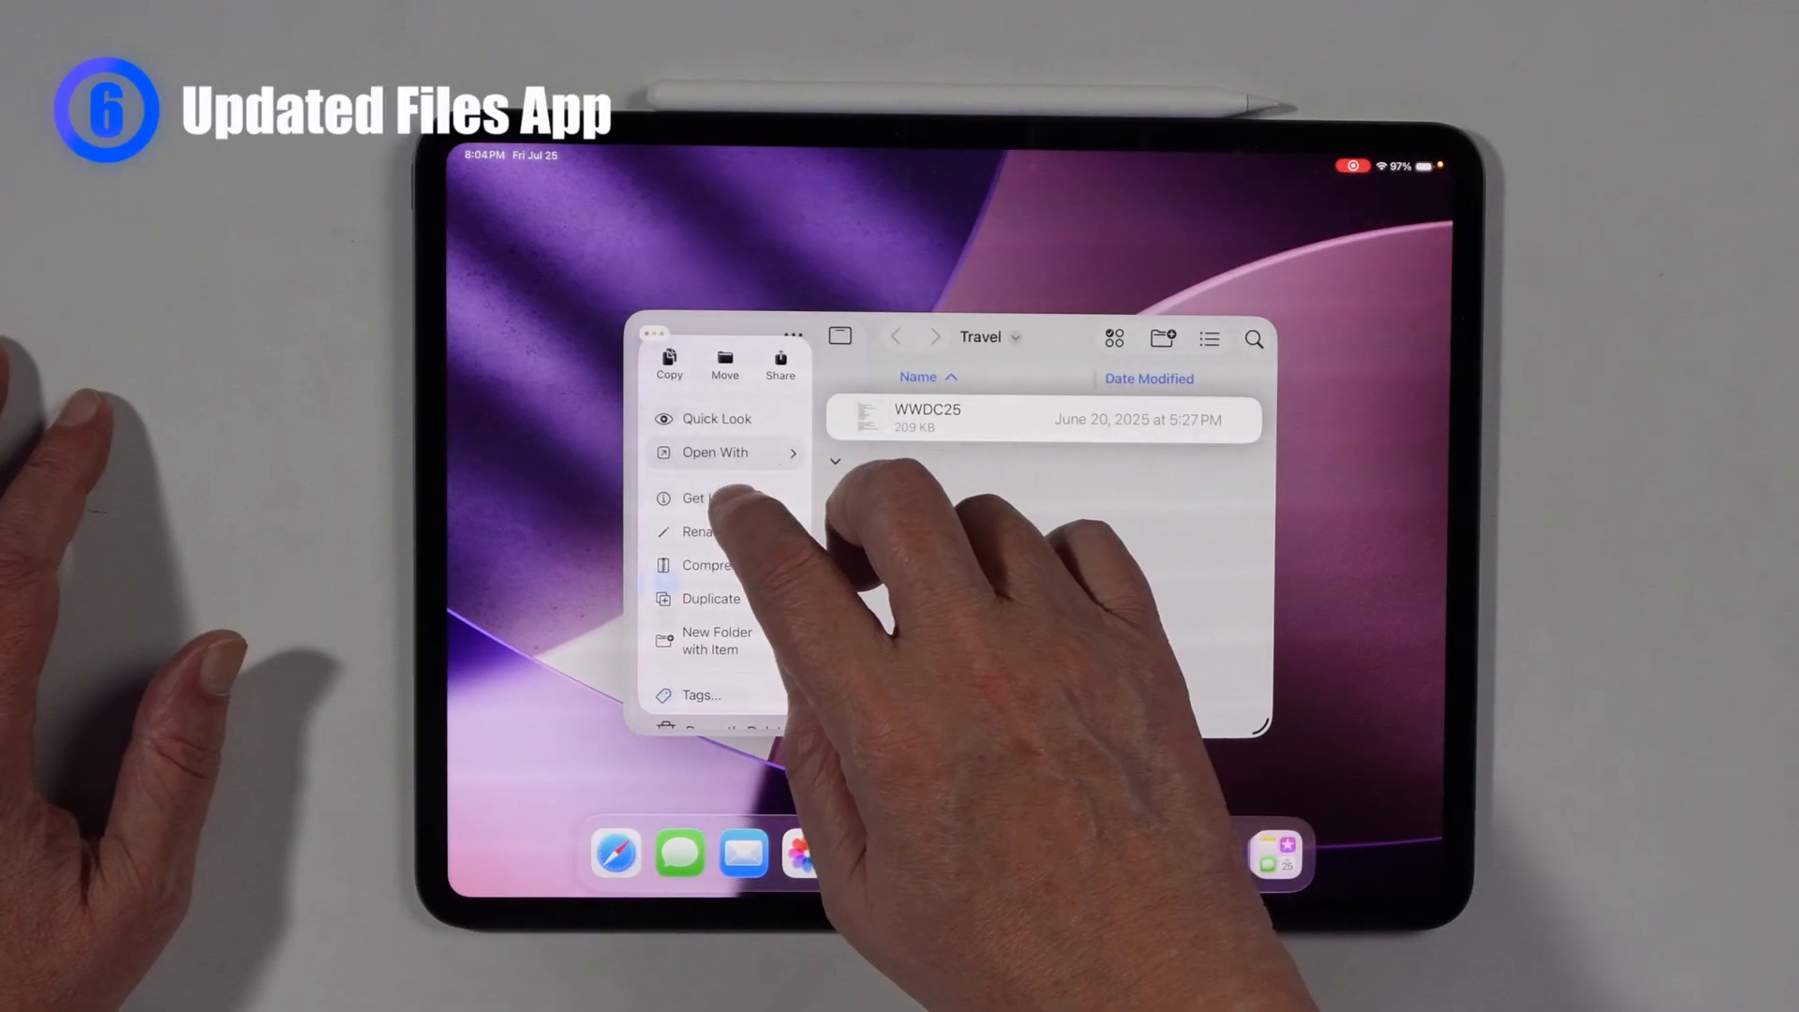
pyautogui.click(697, 498)
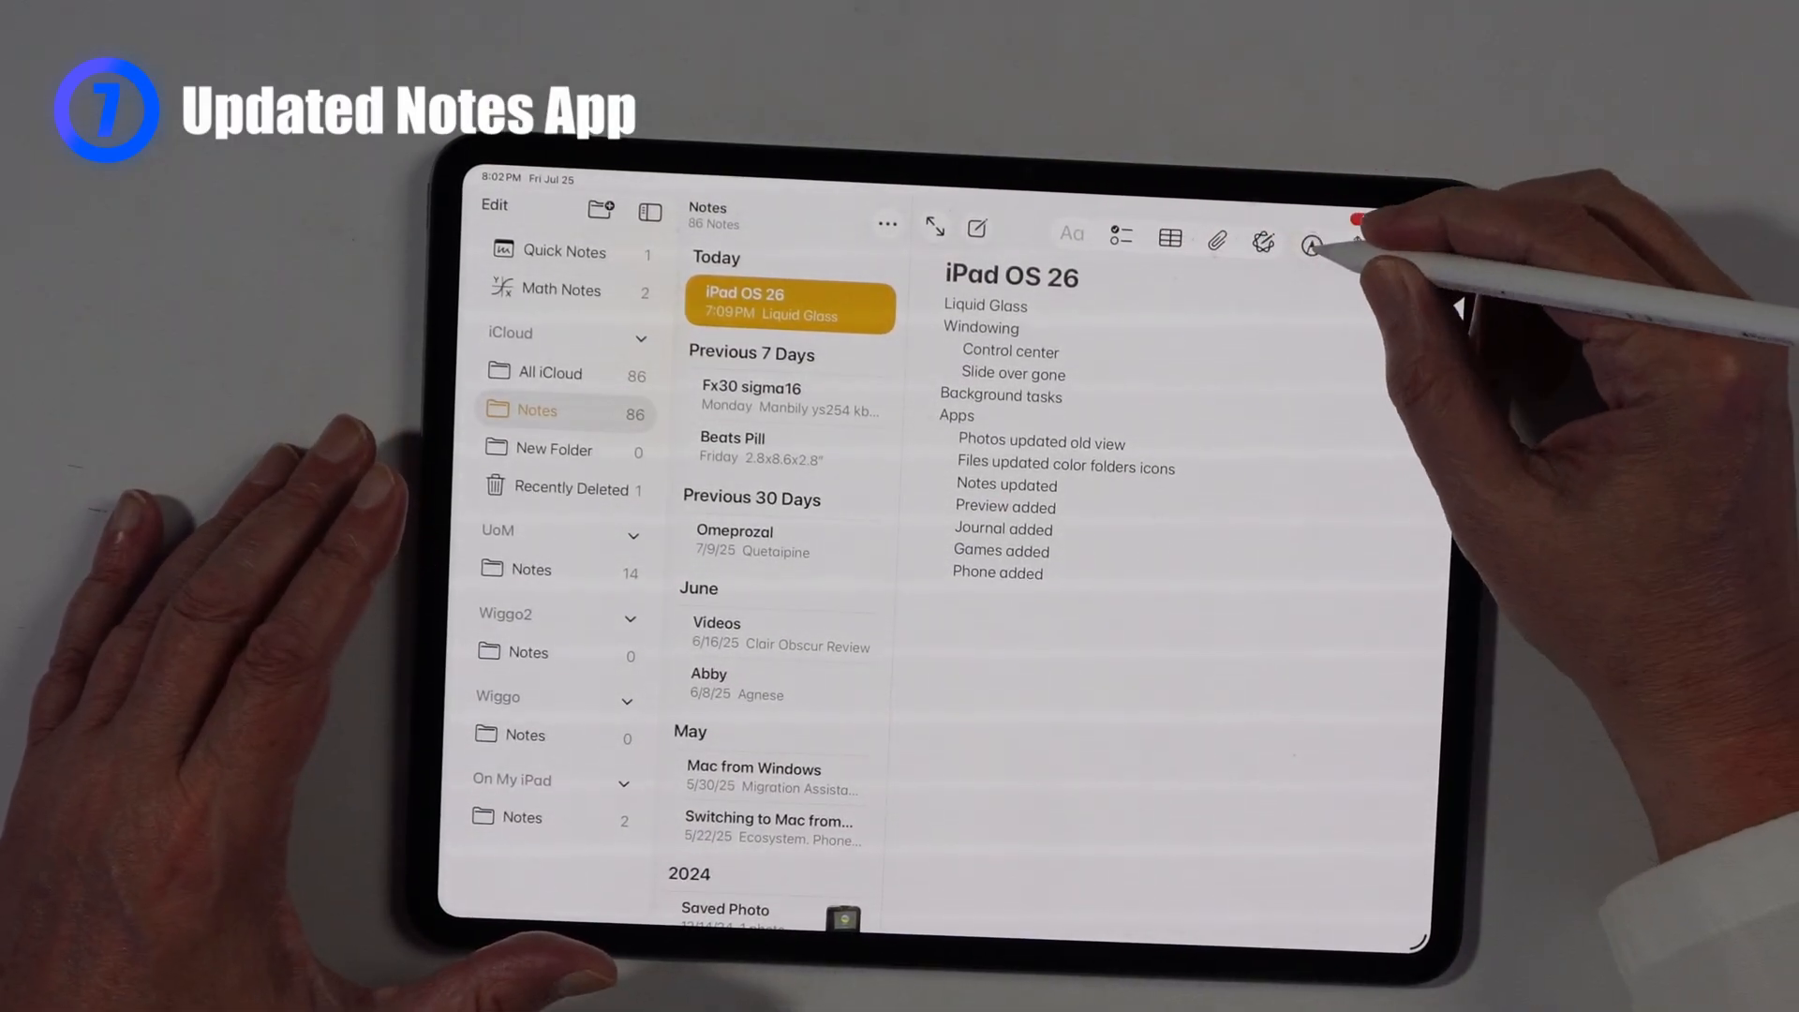
# - Start Markup on the iPad OS 26 note with the Apple Pencil
pyautogui.click(1311, 246)
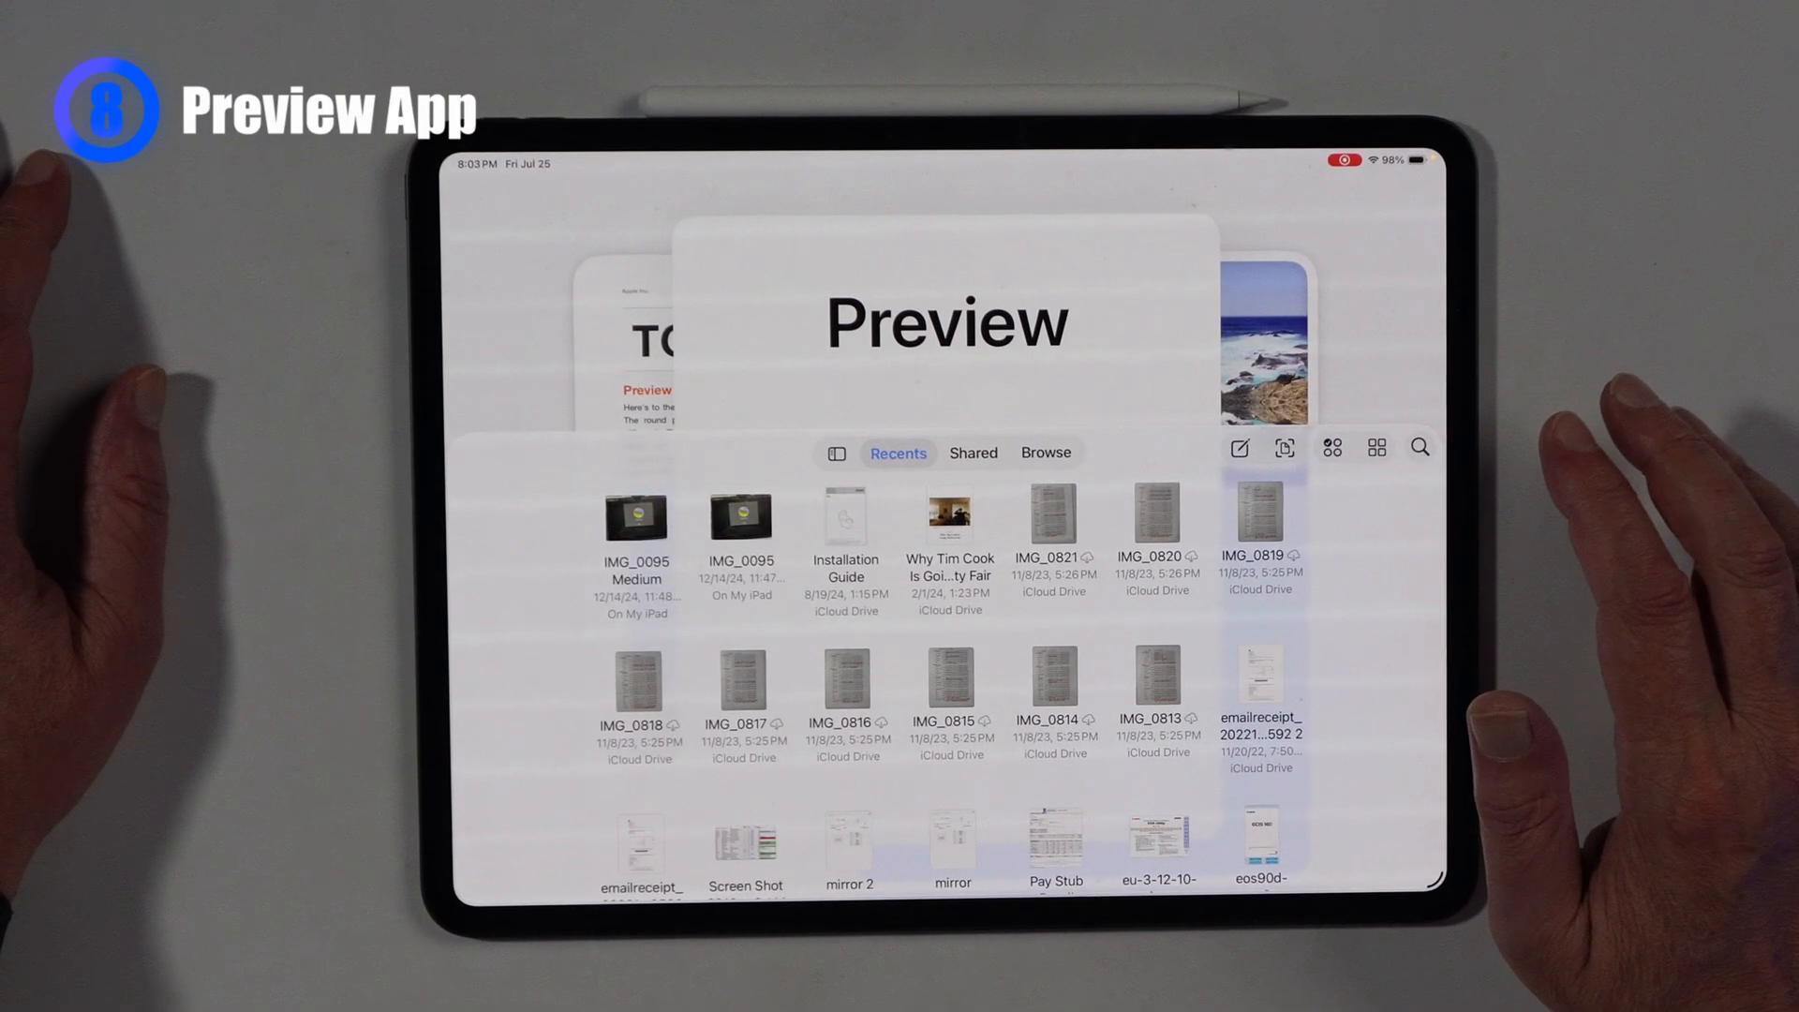
# - Scroll through the Recents tab of Preview's document browser
pyautogui.scroll(-3)
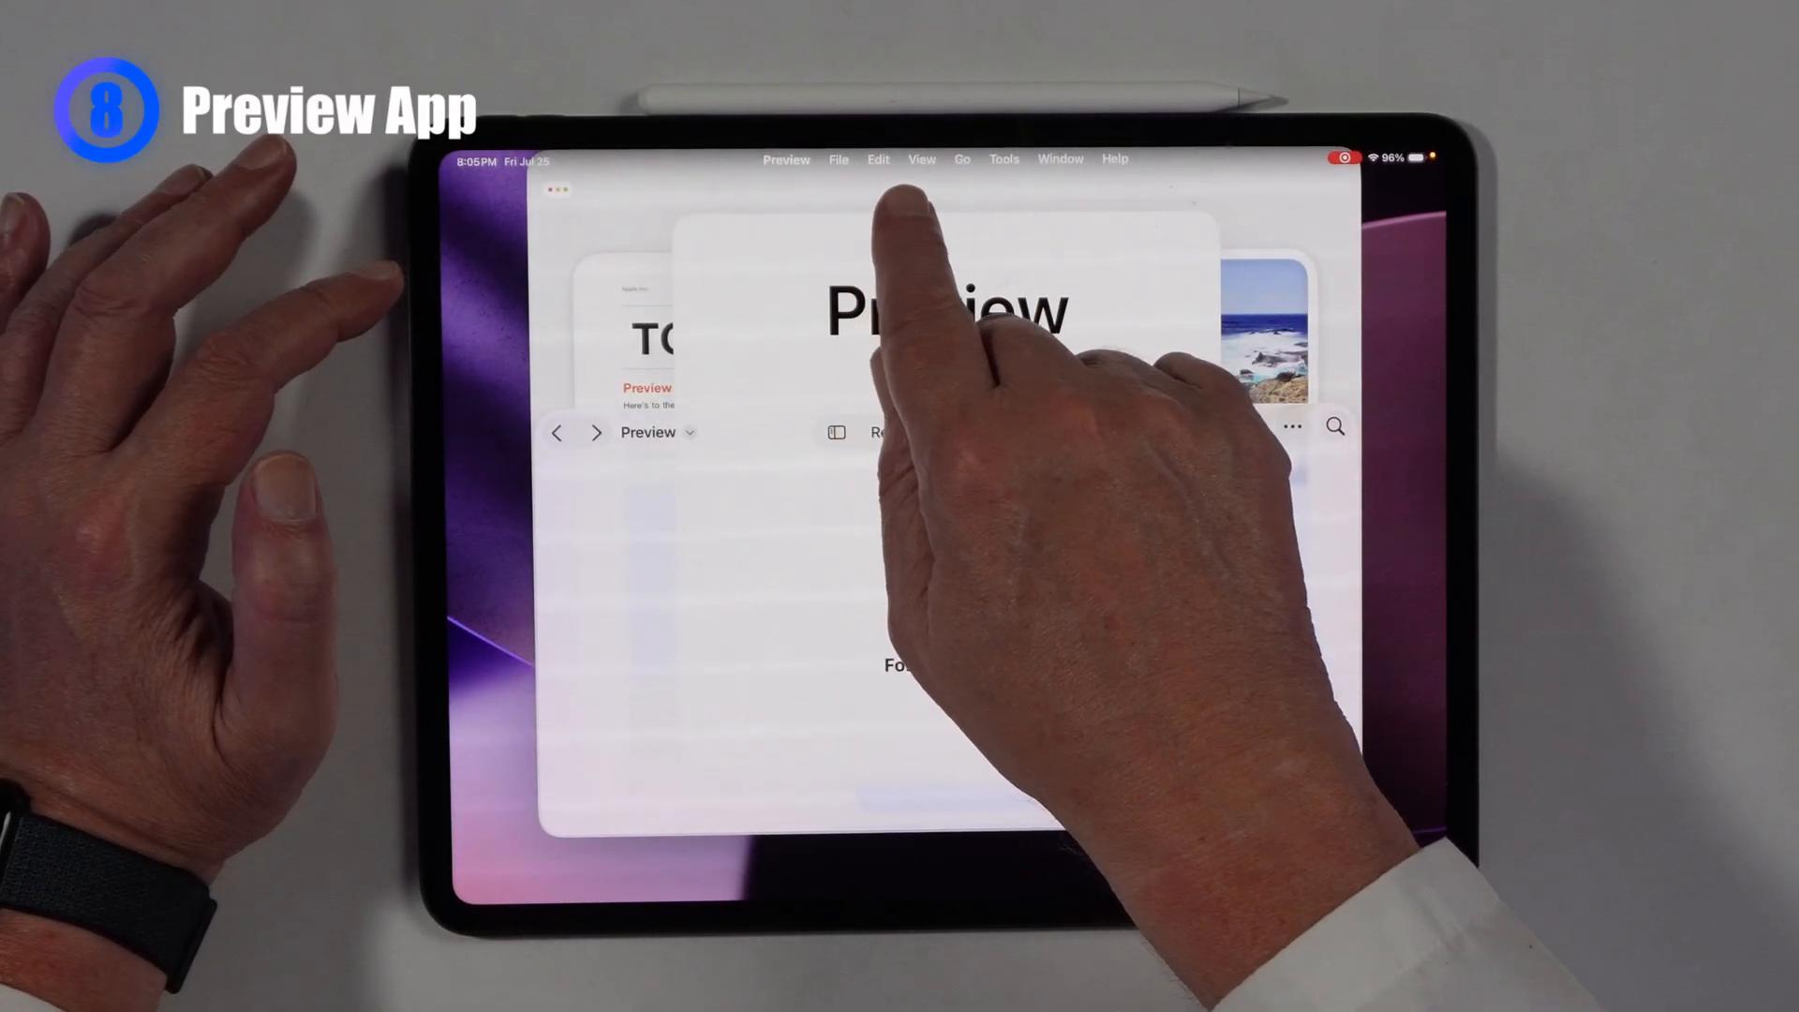
# - Show Preview's File menu with New from Clipboard and Scan Documents commands
pyautogui.click(840, 160)
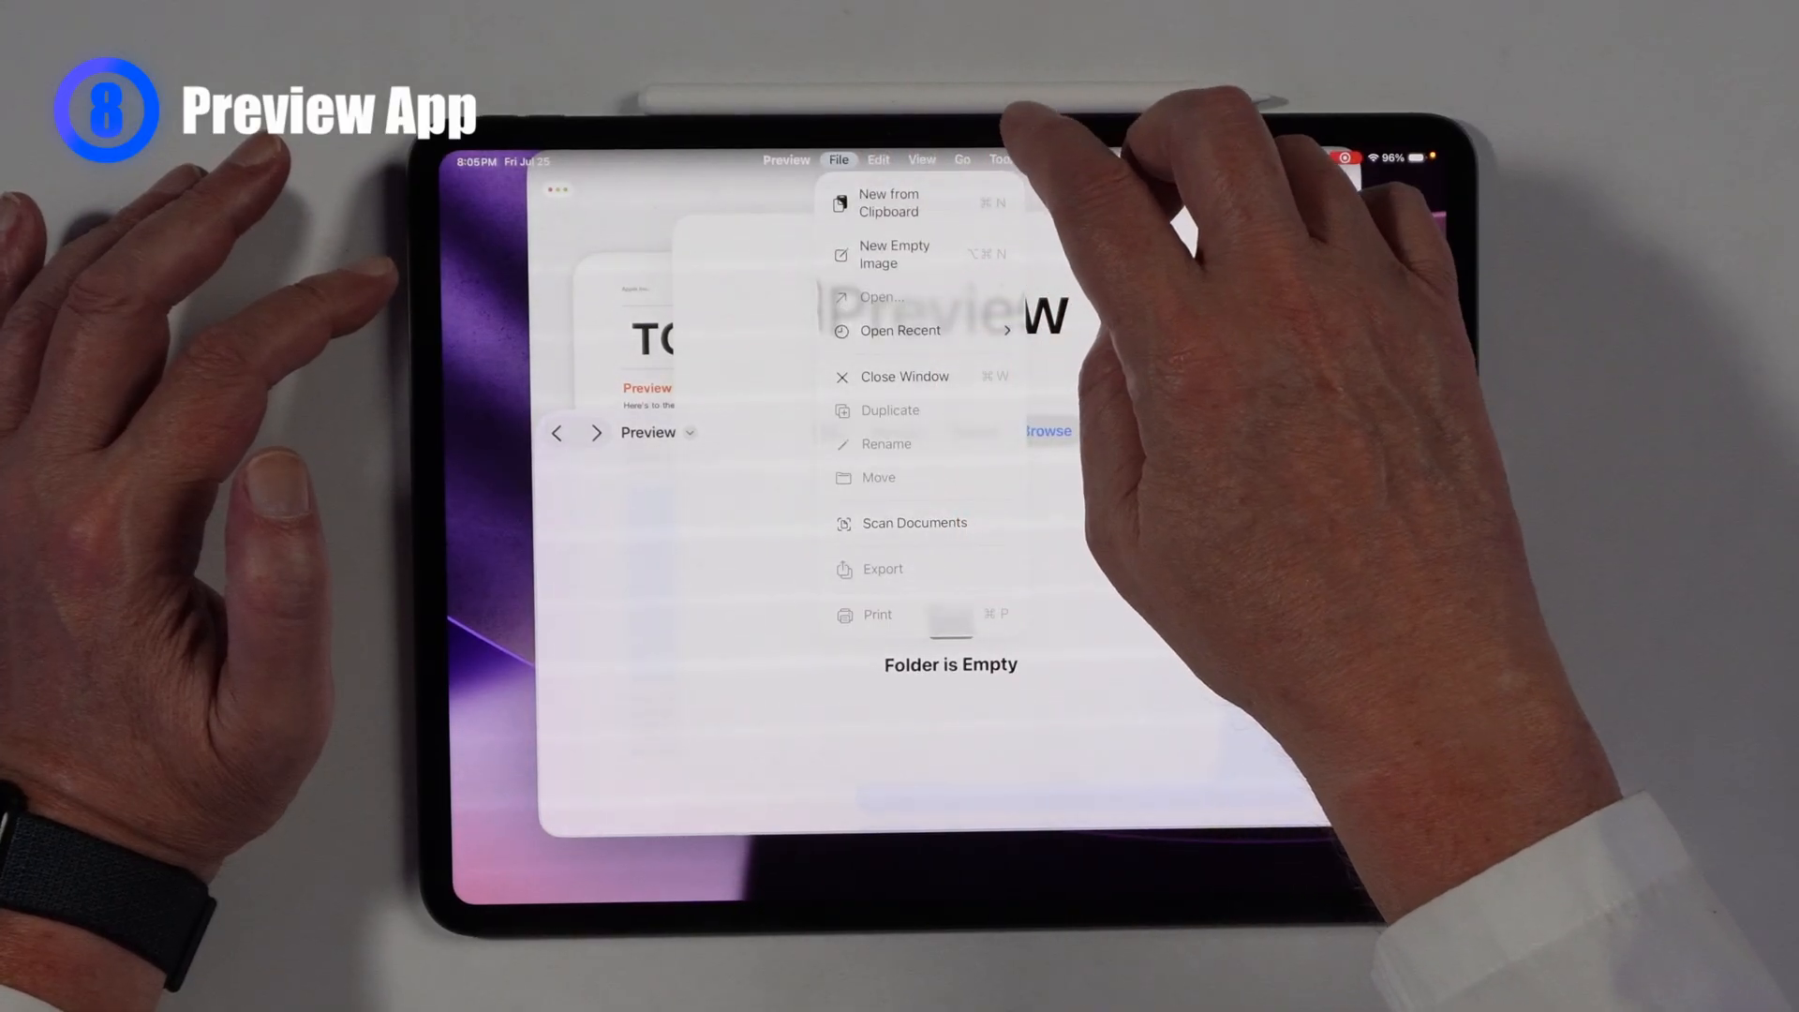
pyautogui.click(877, 161)
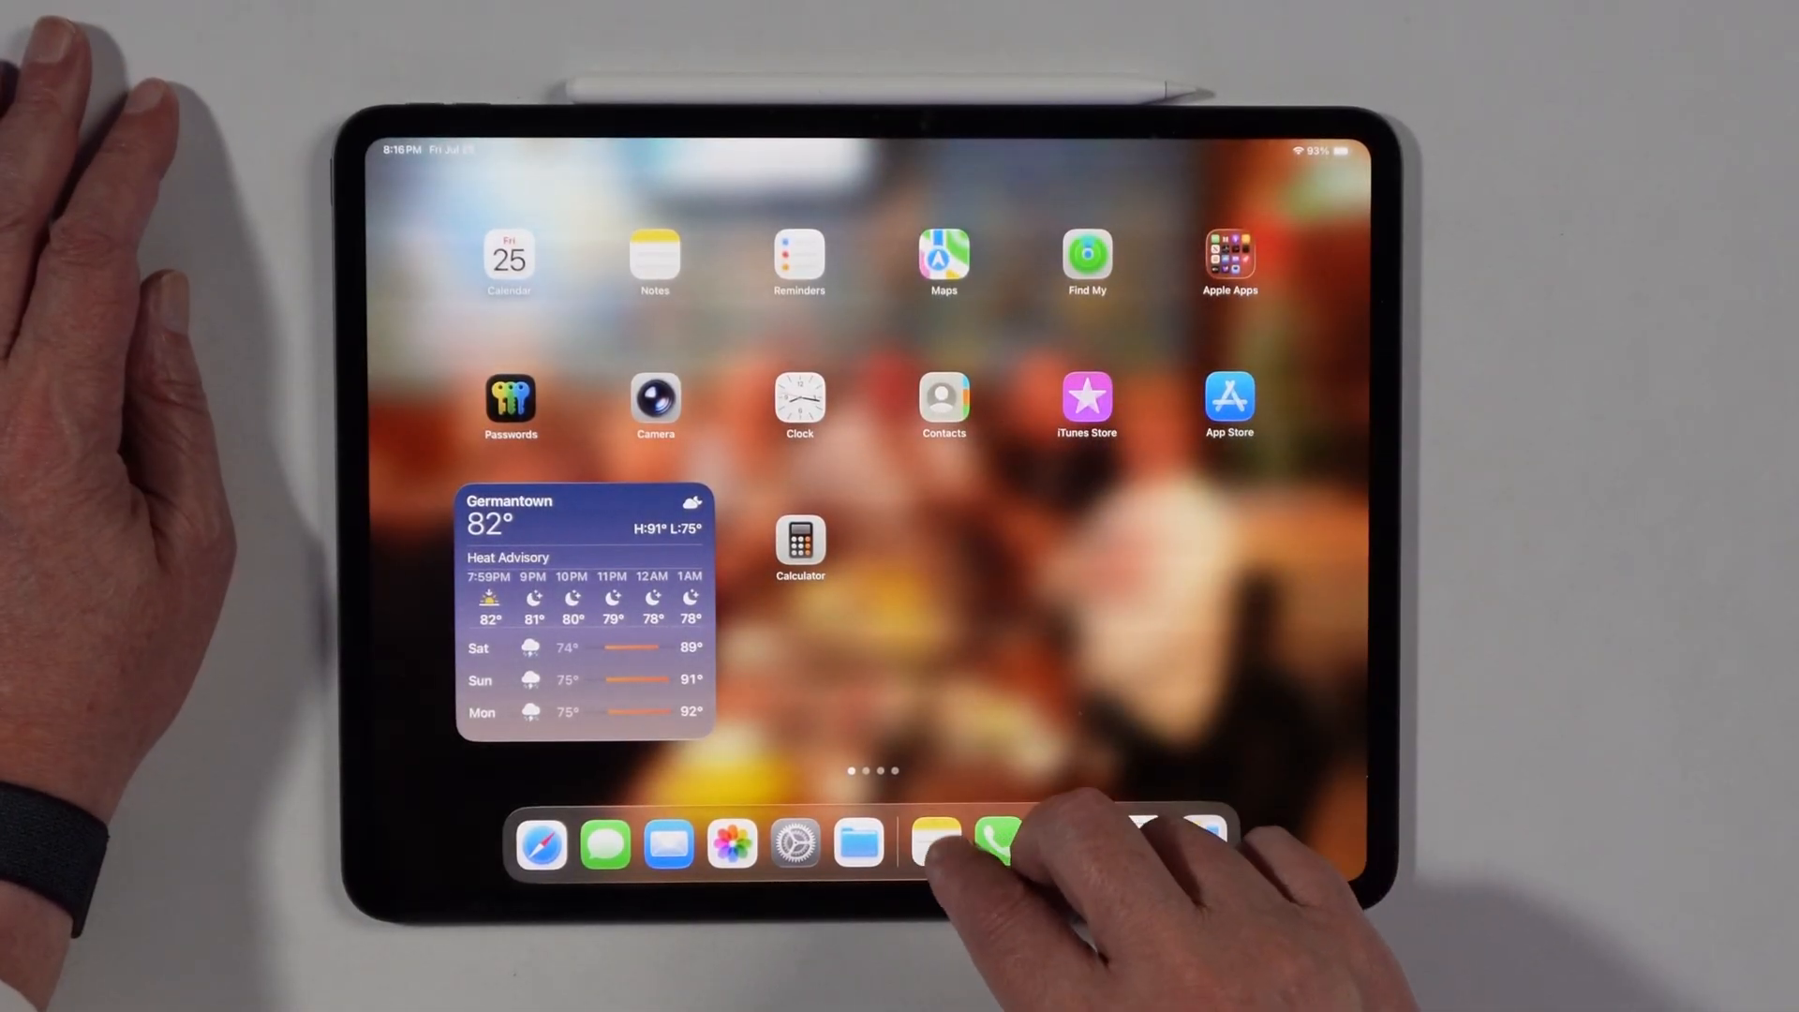
# - Switch to Notes and show the Format menu with headings, lists and table options
pyautogui.click(935, 843)
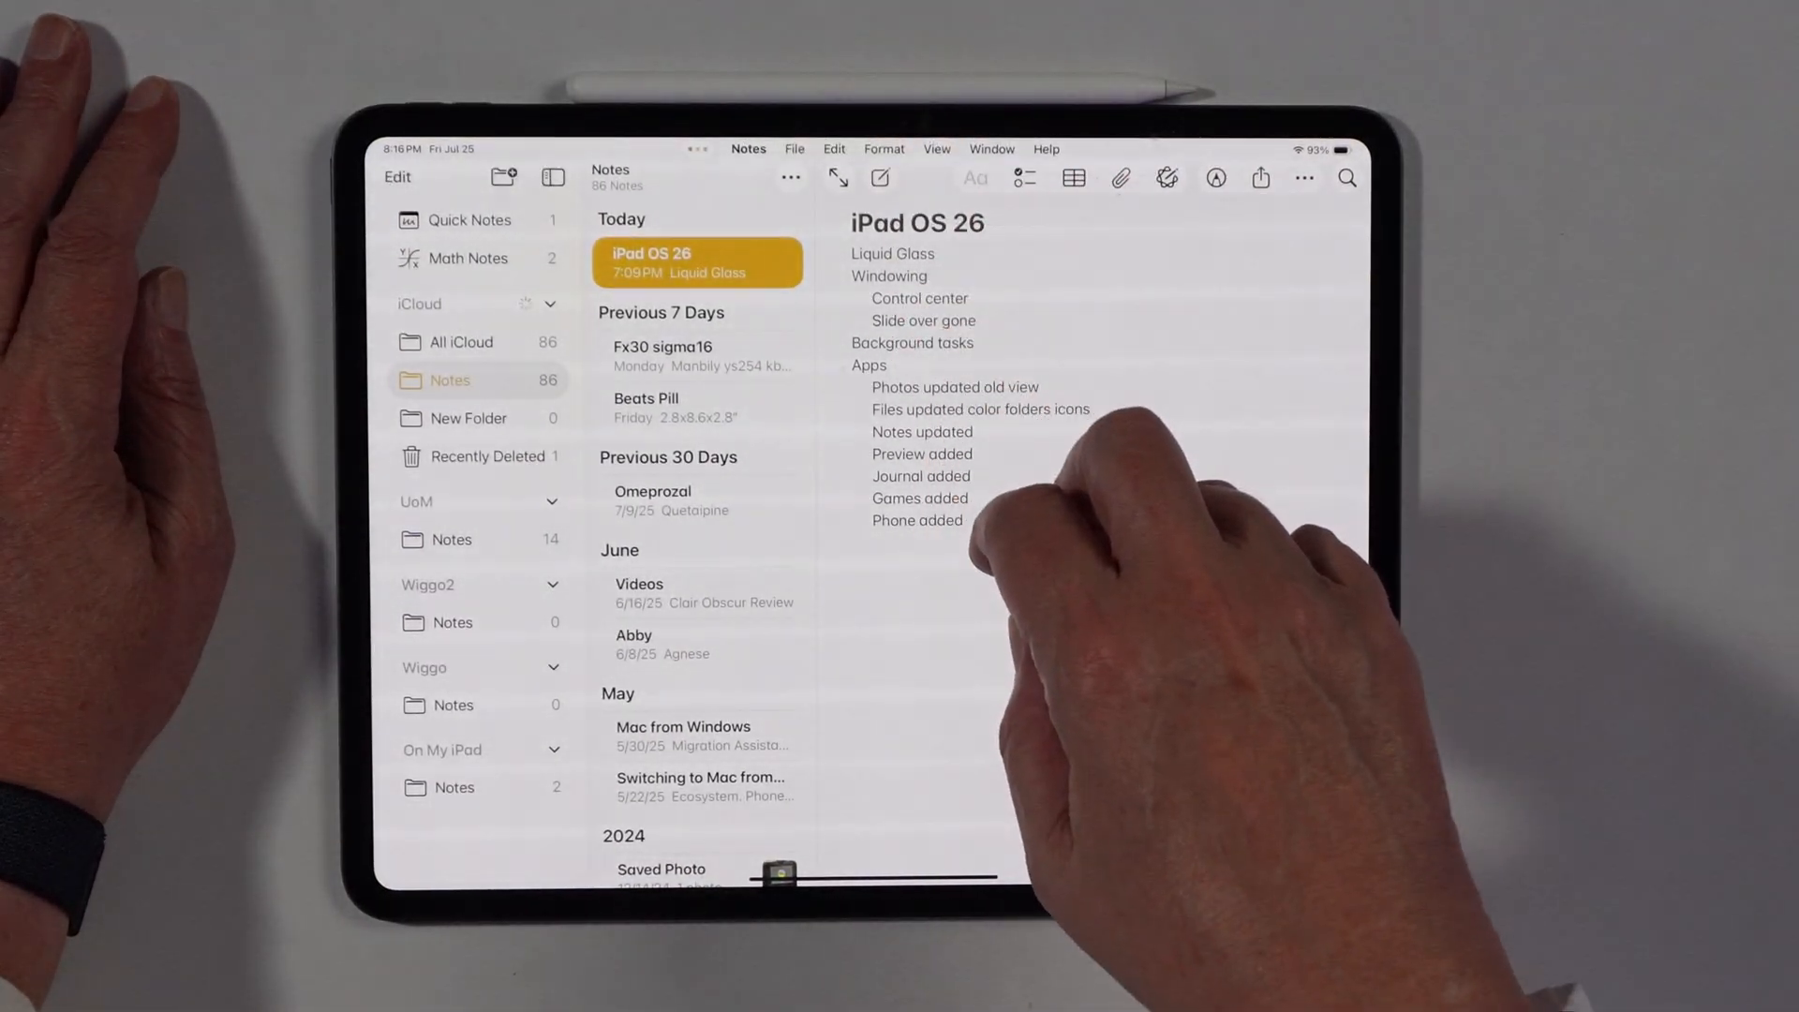
pyautogui.click(884, 150)
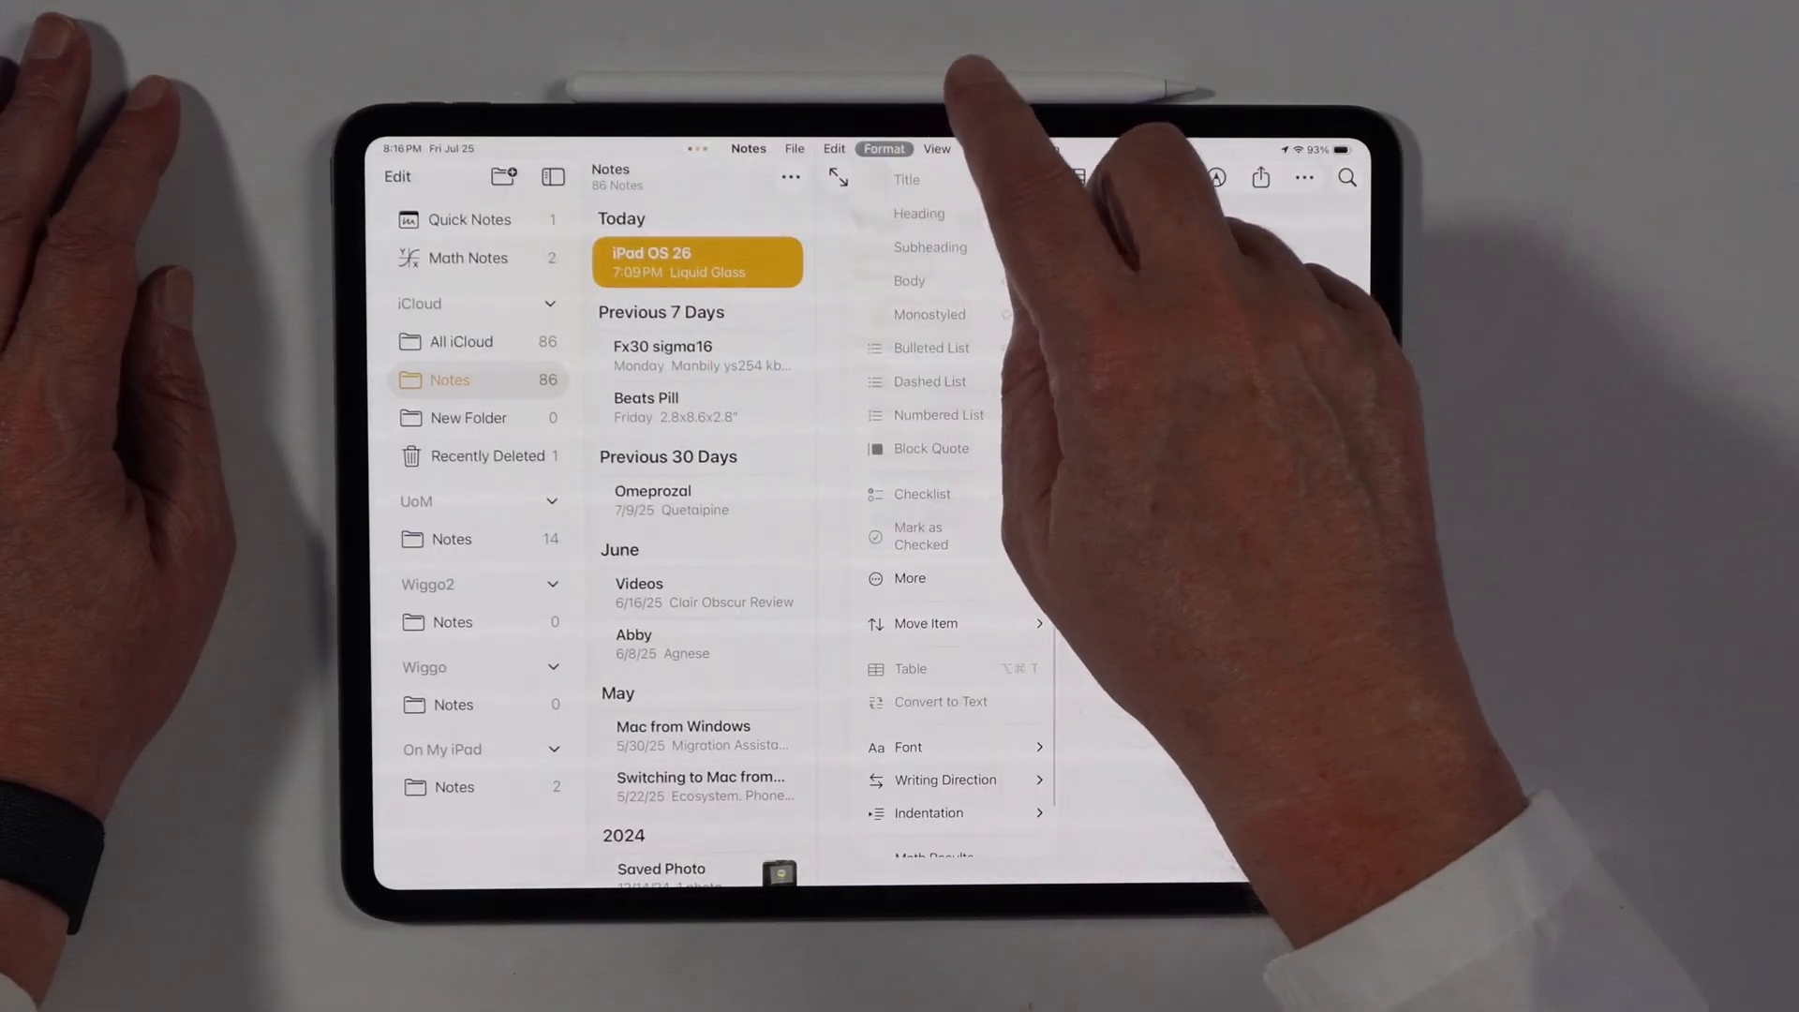